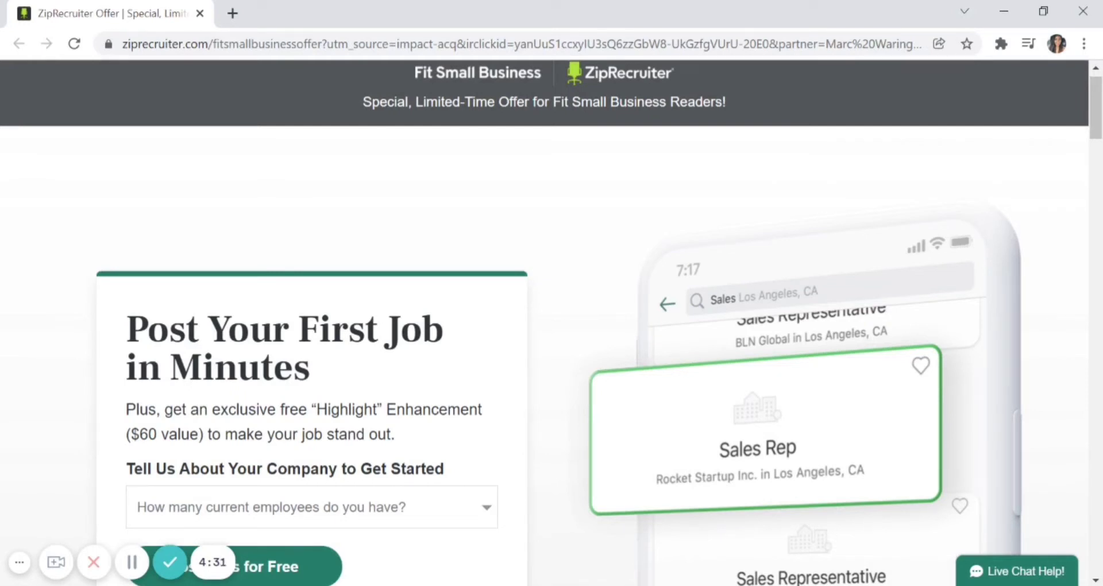
mouse_move(1095, 119)
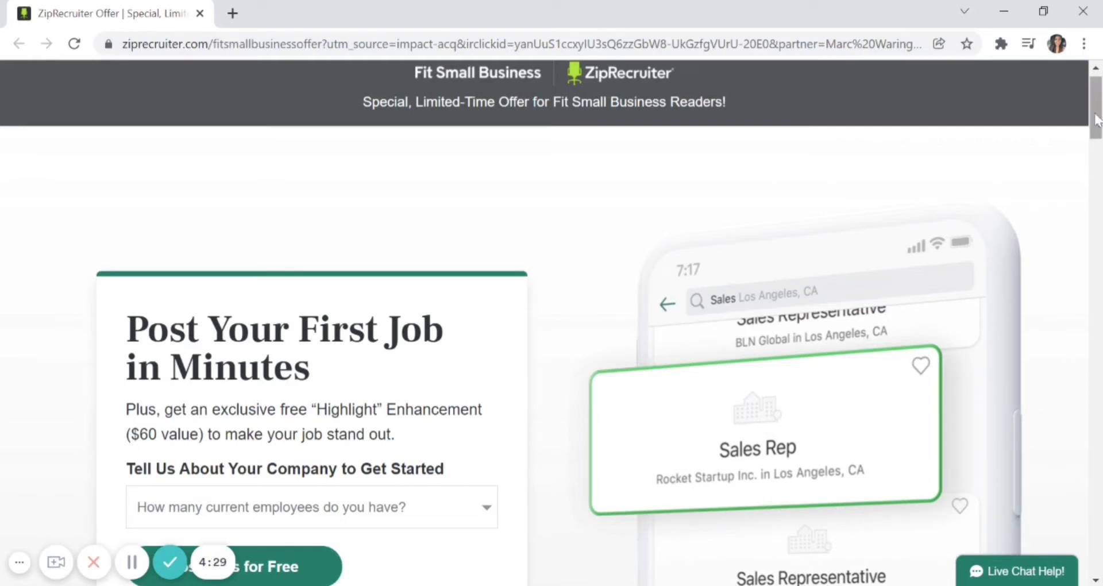
Submit 'Company (1-5 employees)' as the company size and start posting jobs for free.
scroll("down", 3)
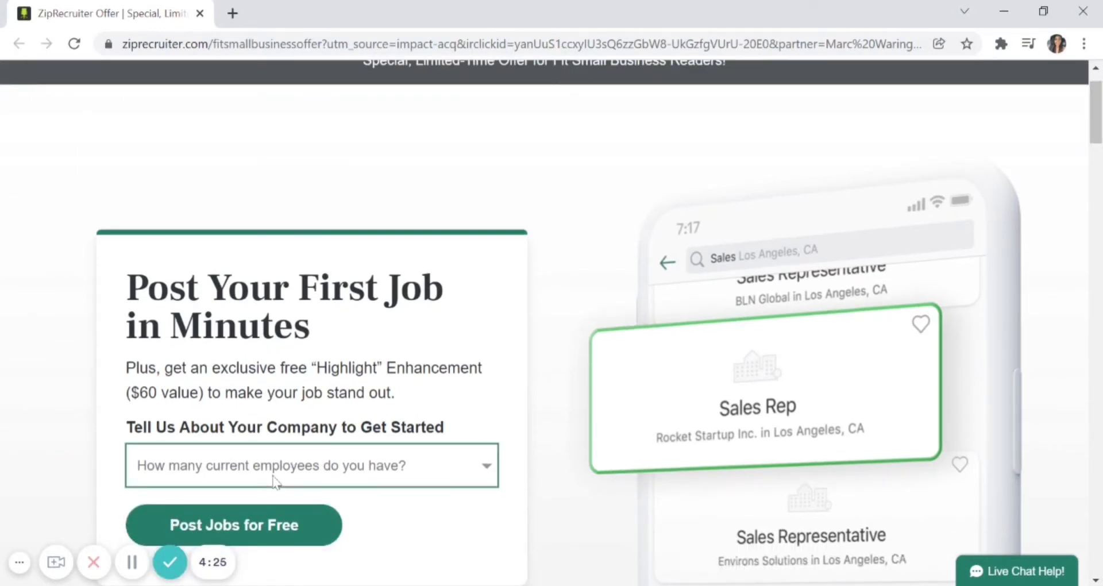
mouse_move(280, 446)
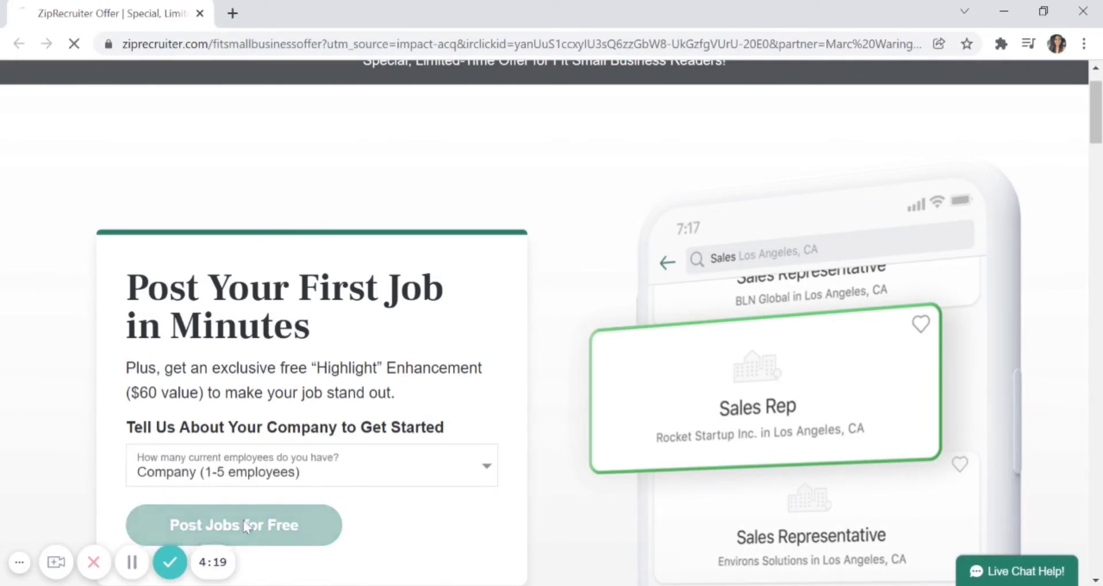
left_click(234, 524)
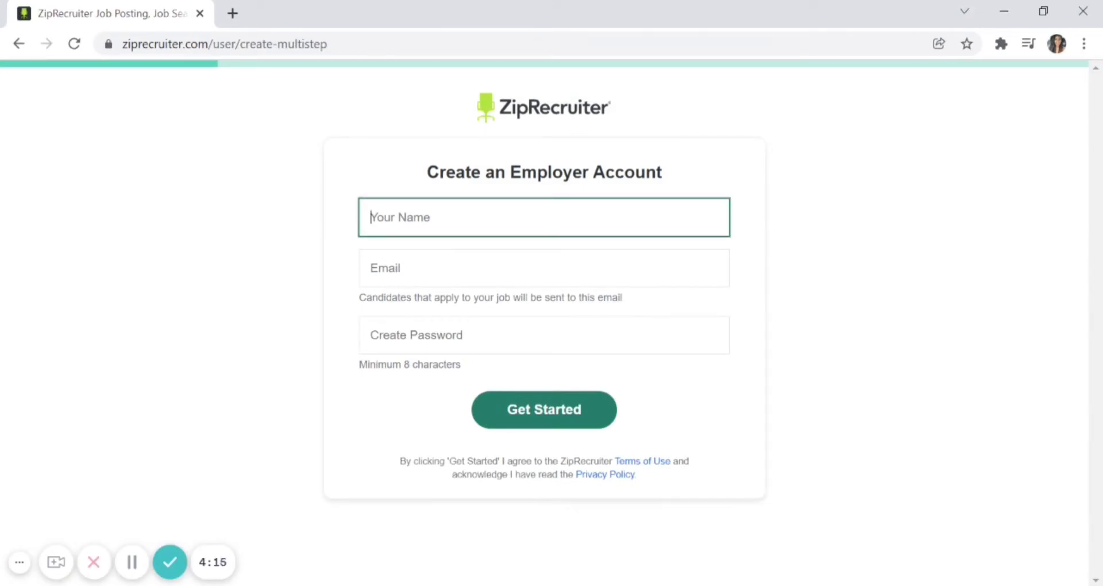
type("Jane Doe")
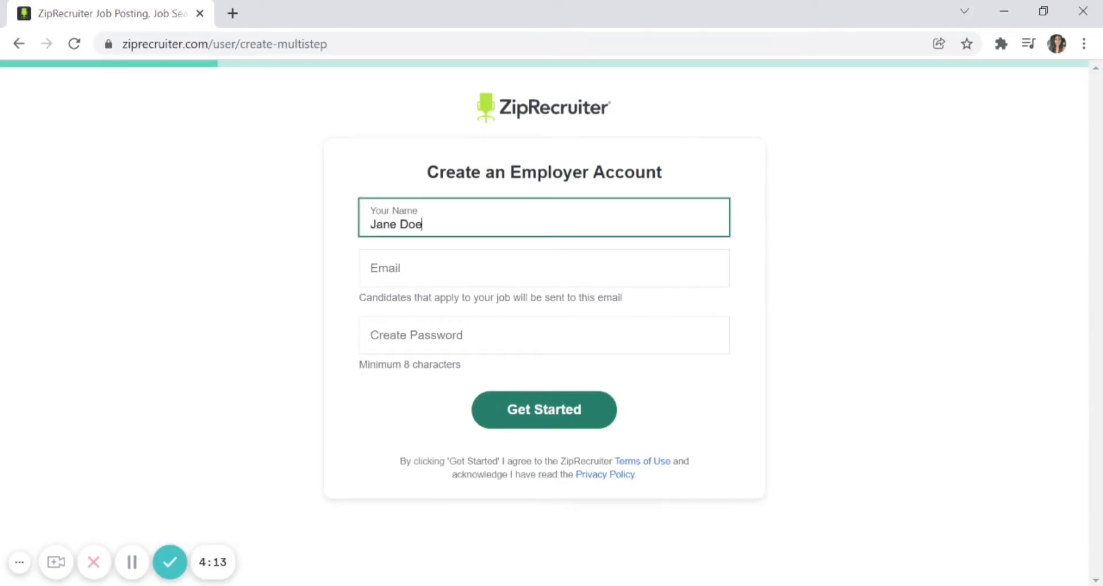
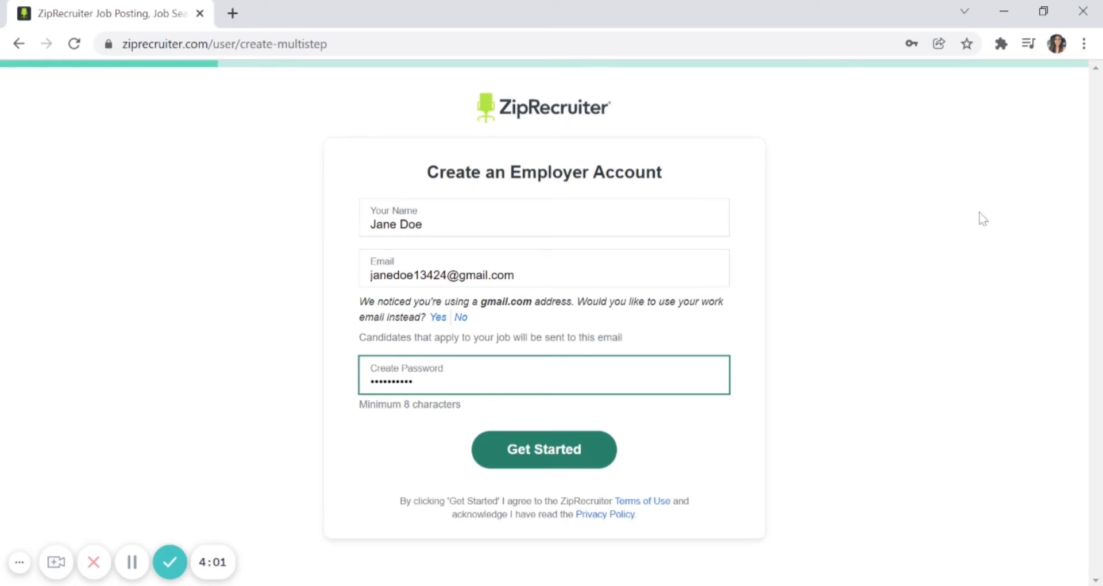
Submit the new account and enter 'Jane Doe Consulting' as the company name.
left_click(543, 448)
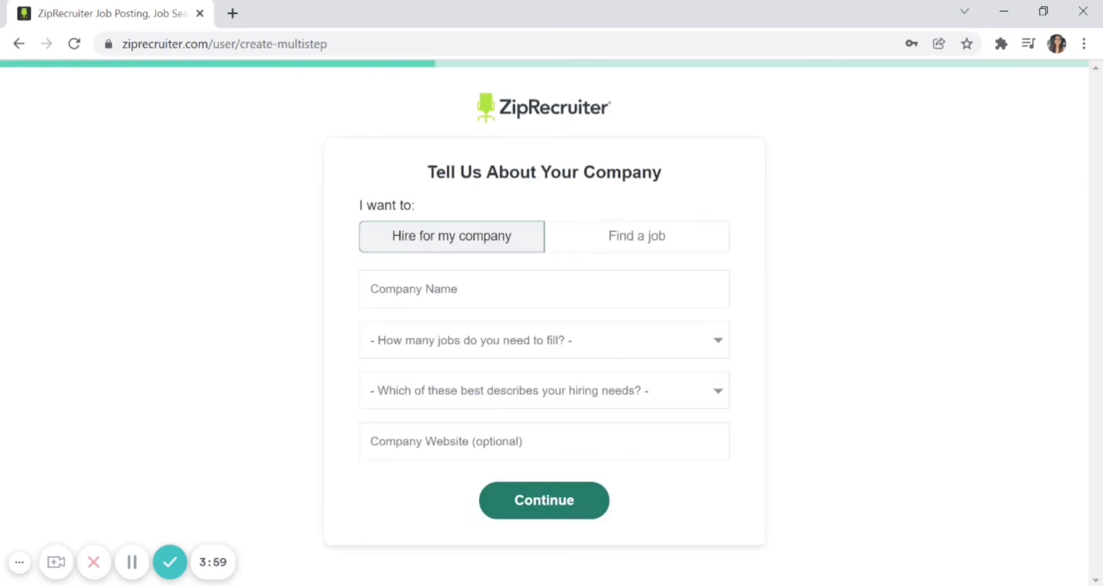
mouse_move(506, 357)
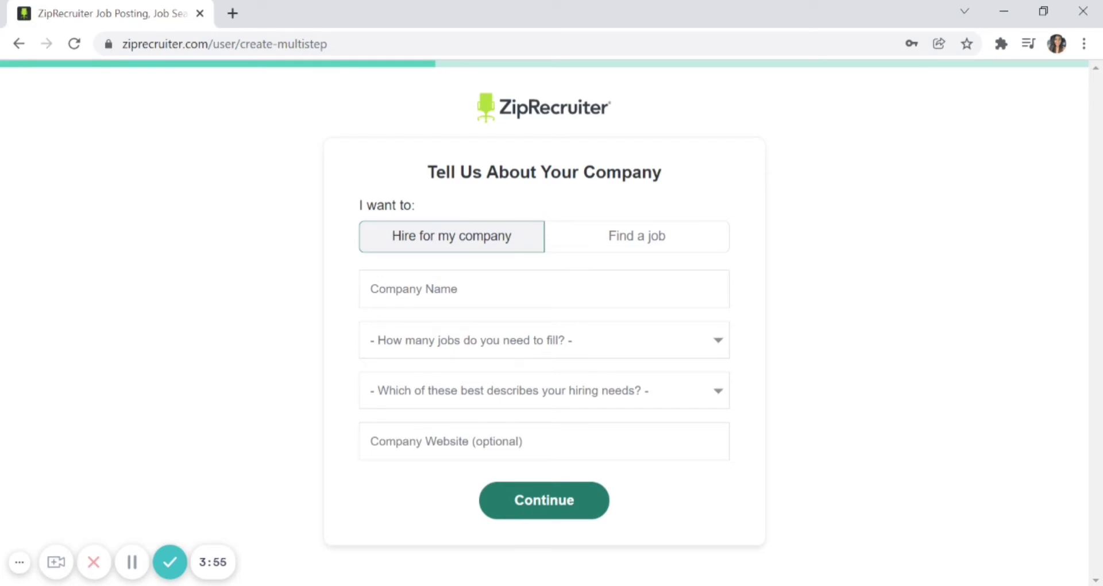
type("Jane Doe")
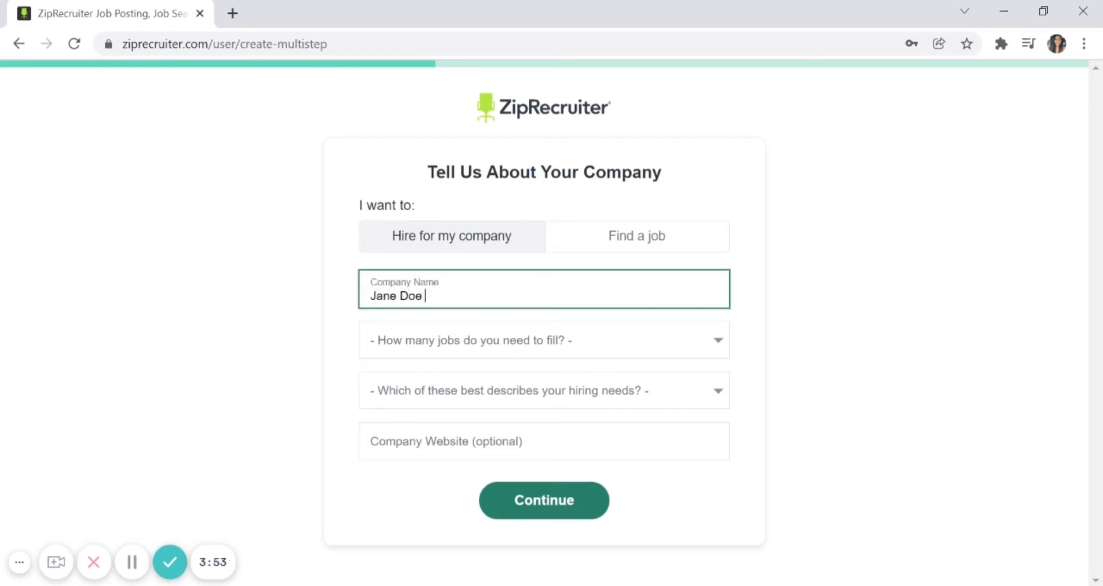
type("Consulting")
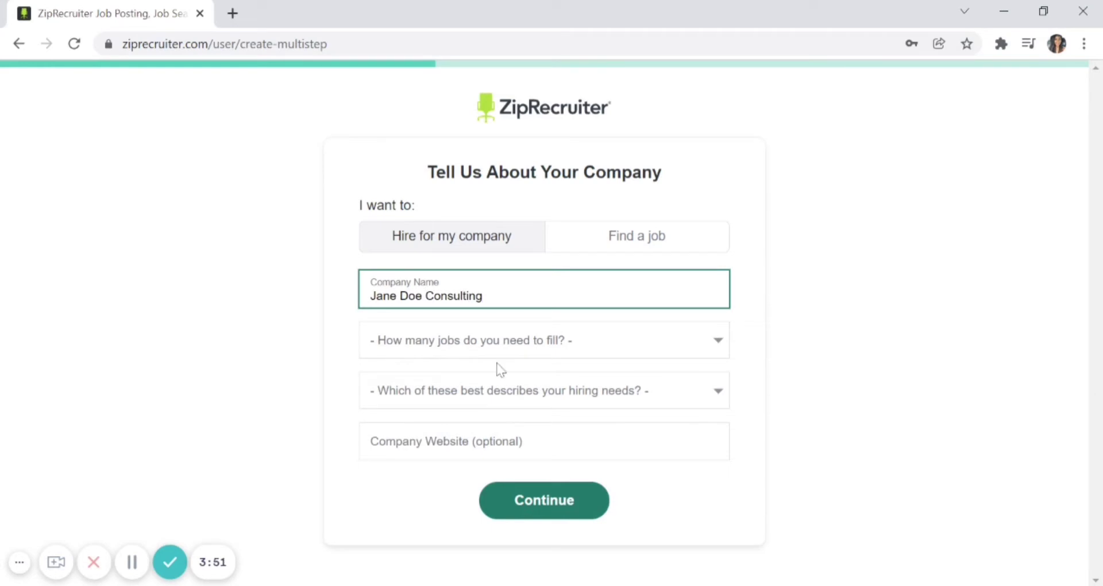
Choose '1 job' to fill and 'I hire infrequently' as hiring needs.
left_click(543, 340)
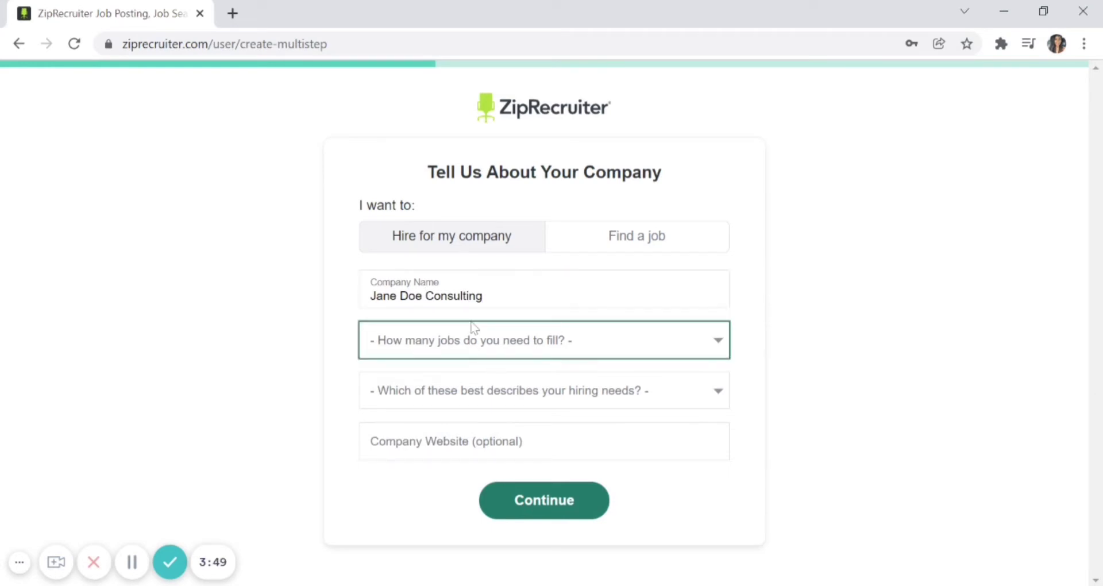
left_click(544, 339)
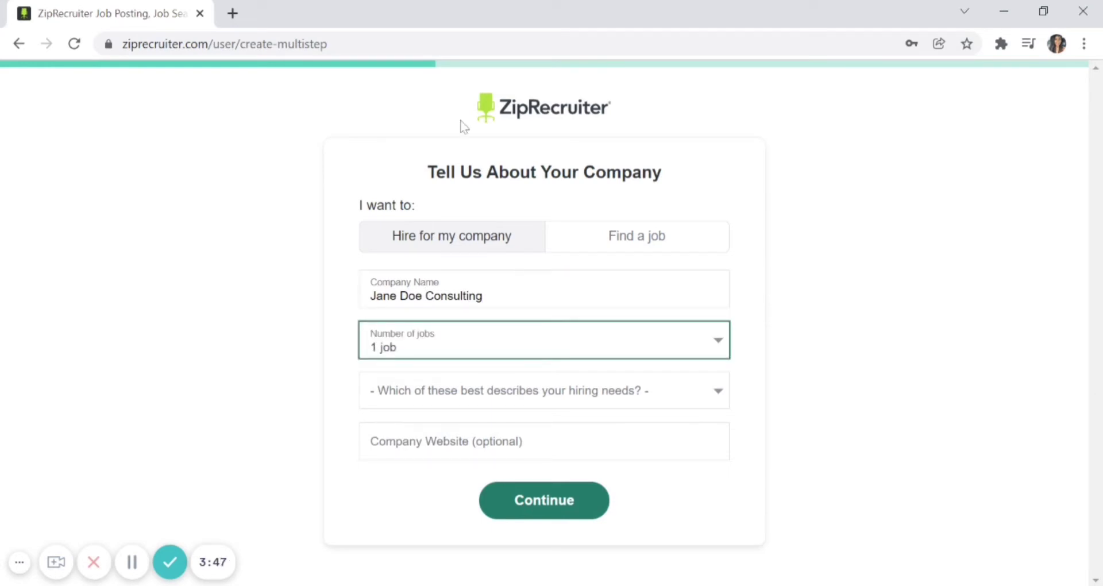
mouse_move(464, 126)
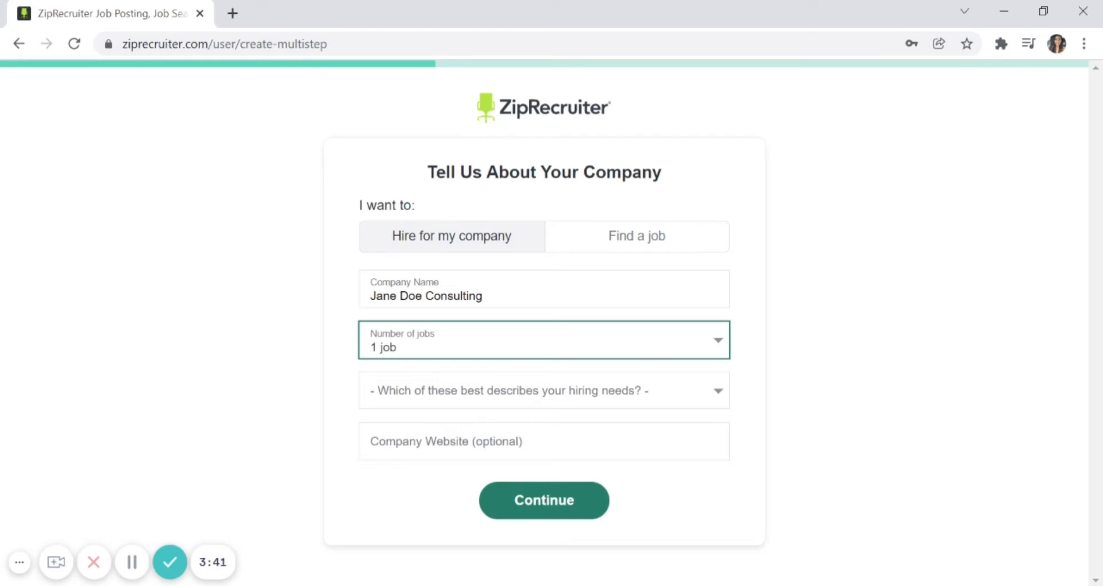
left_click(542, 390)
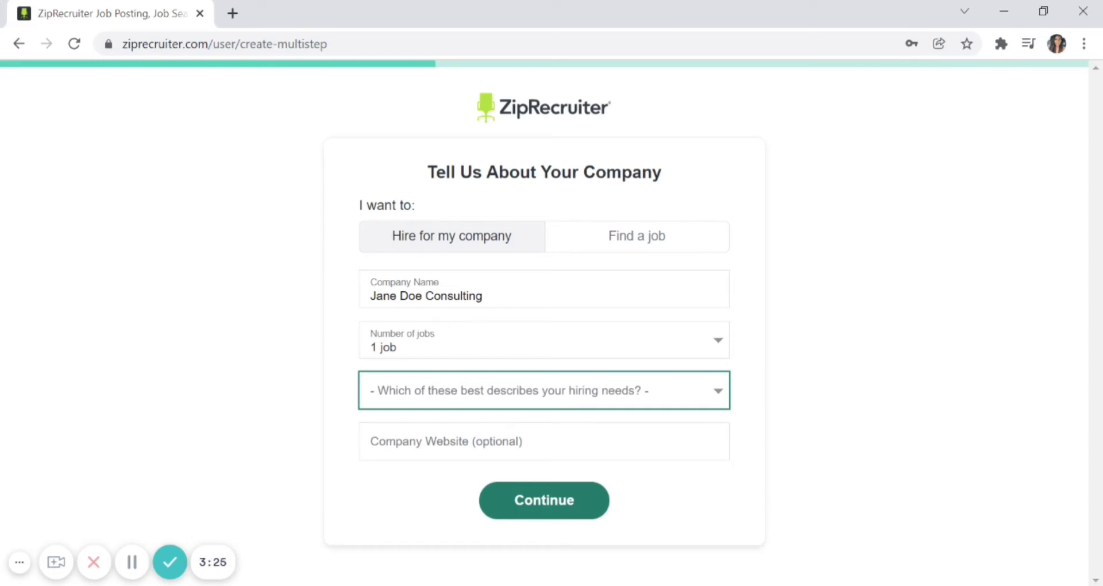
left_click(543, 391)
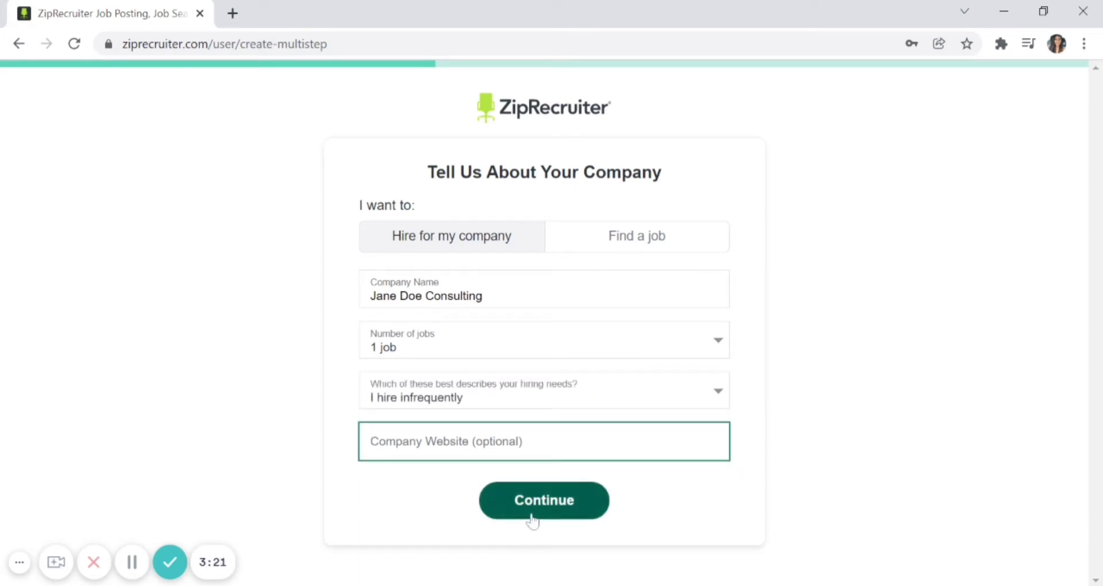
left_click(543, 500)
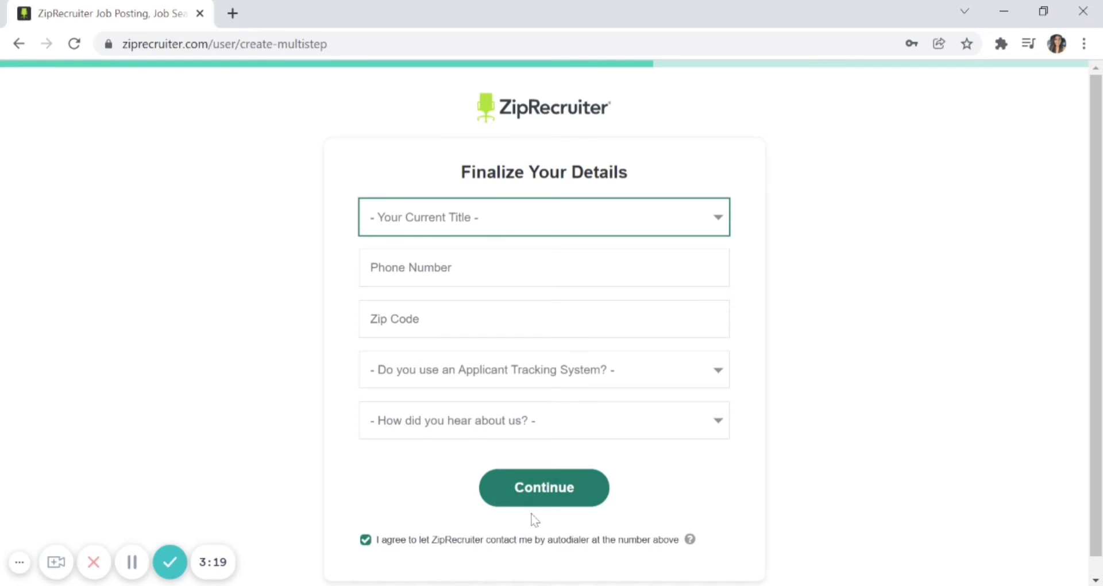
mouse_move(538, 206)
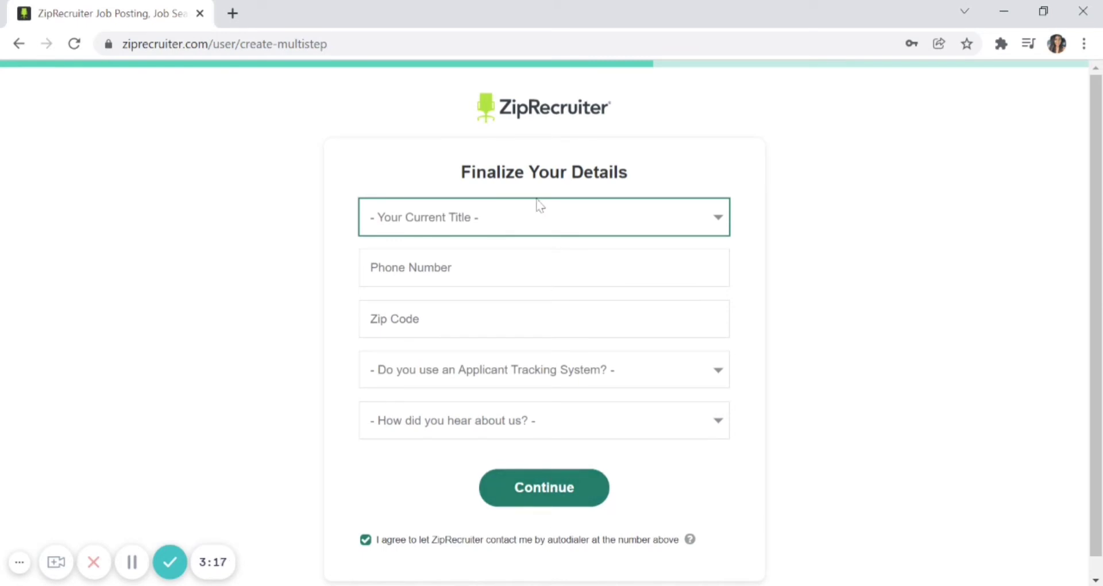
mouse_move(522, 225)
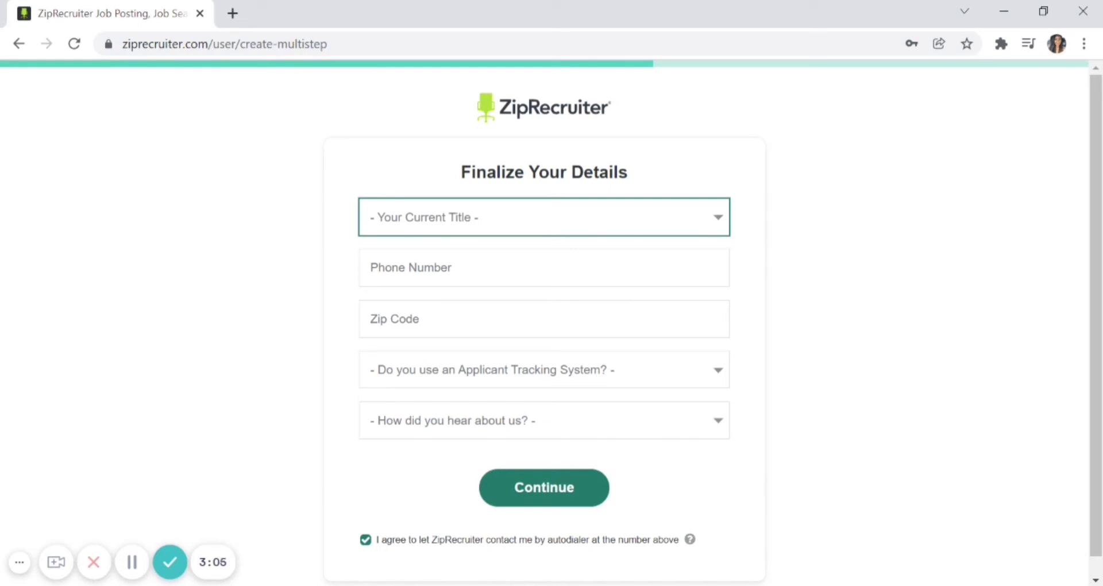
left_click(543, 216)
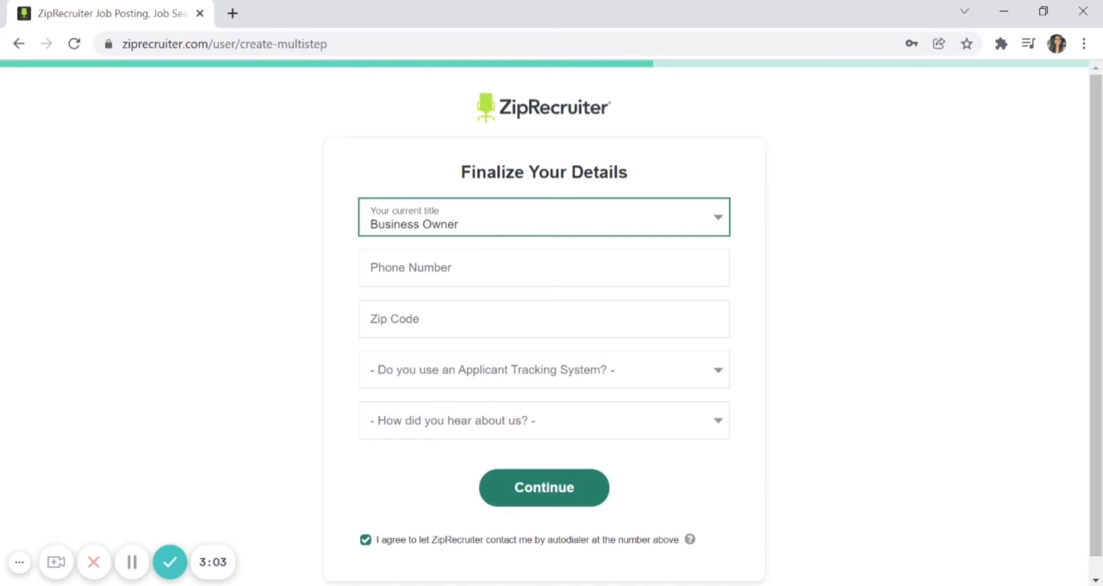
type("11111111111")
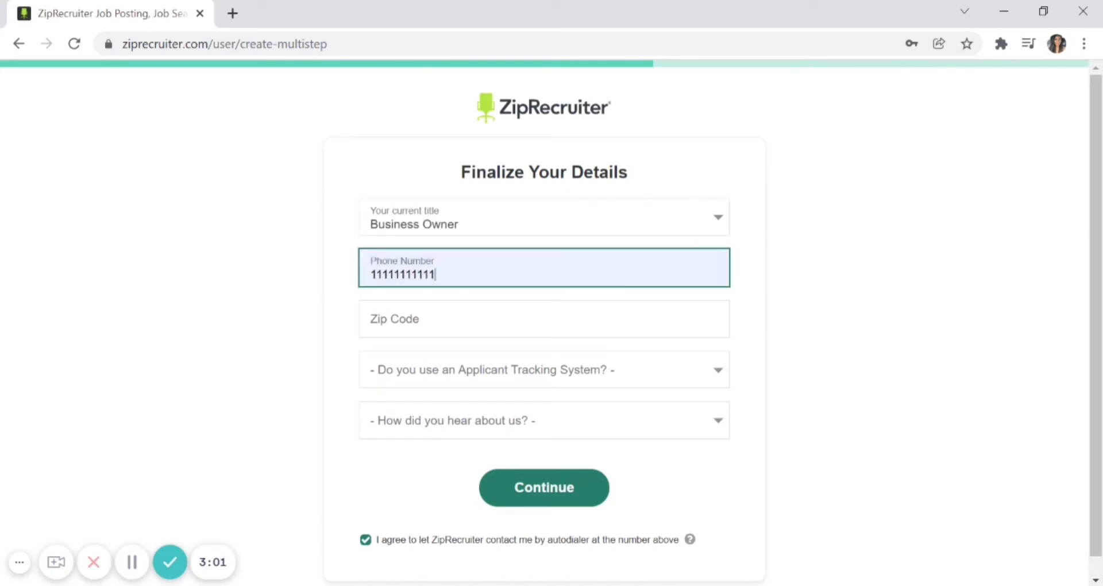
type("71923")
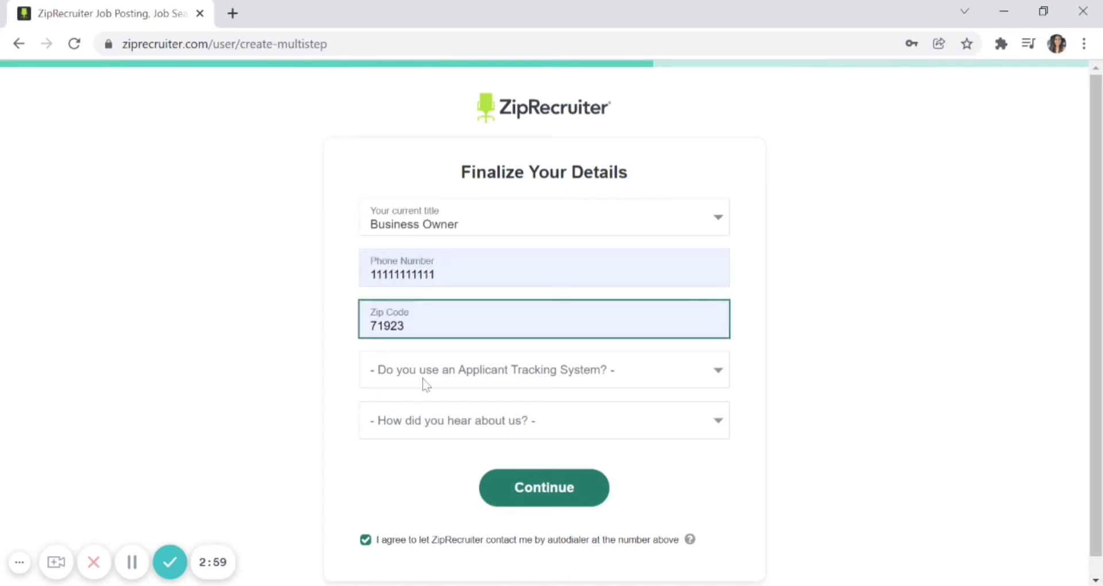
left_click(543, 369)
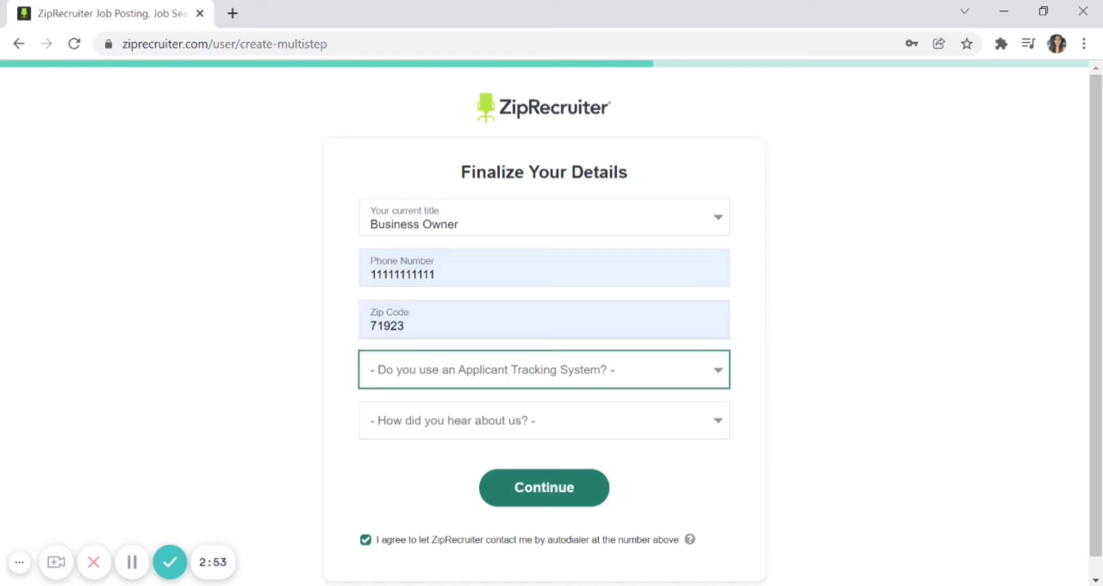
left_click(544, 369)
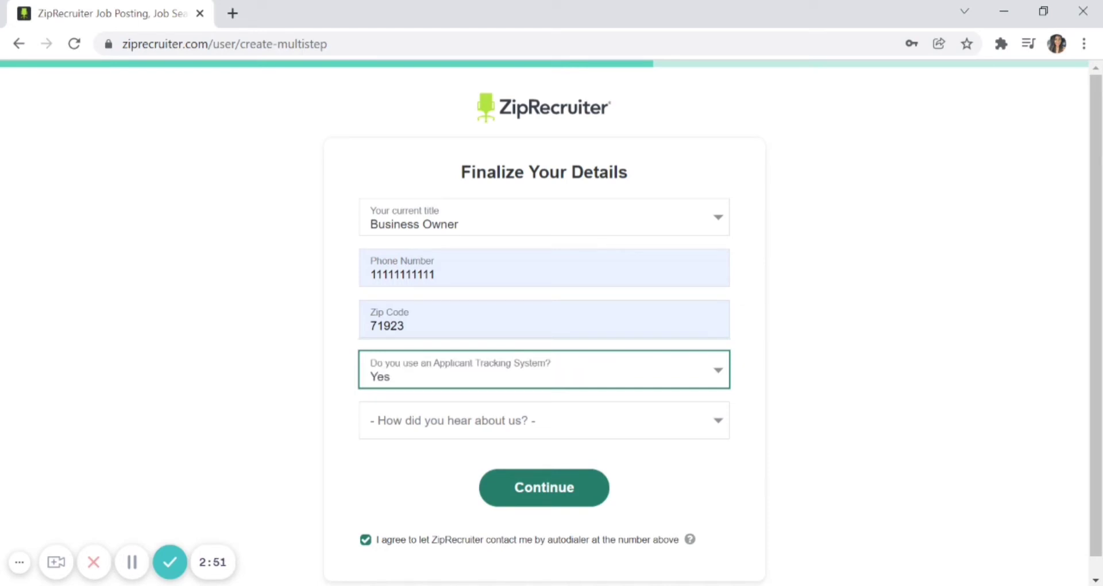
left_click(543, 420)
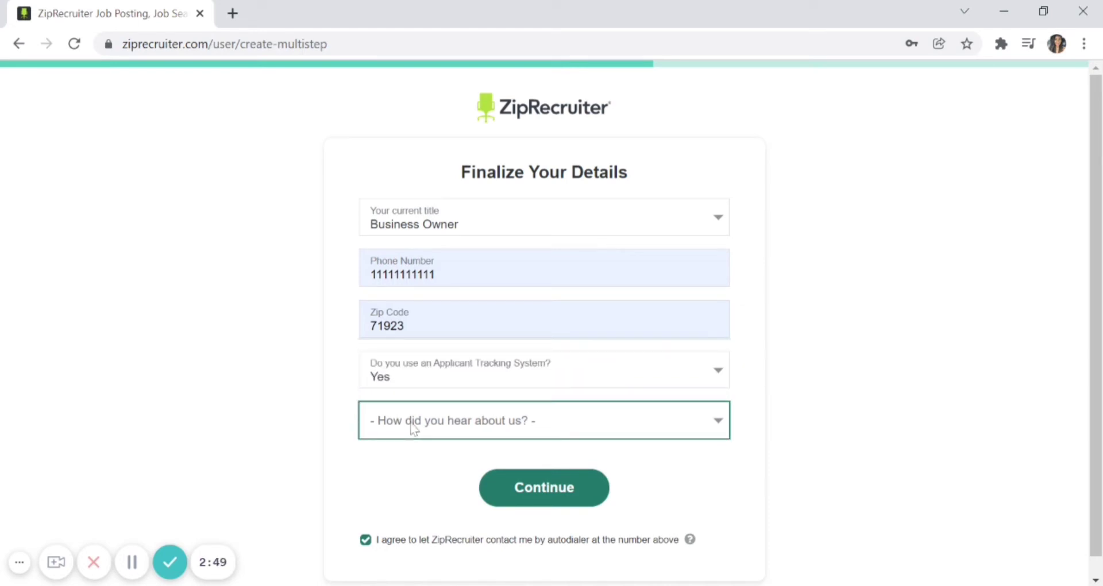
mouse_move(411, 408)
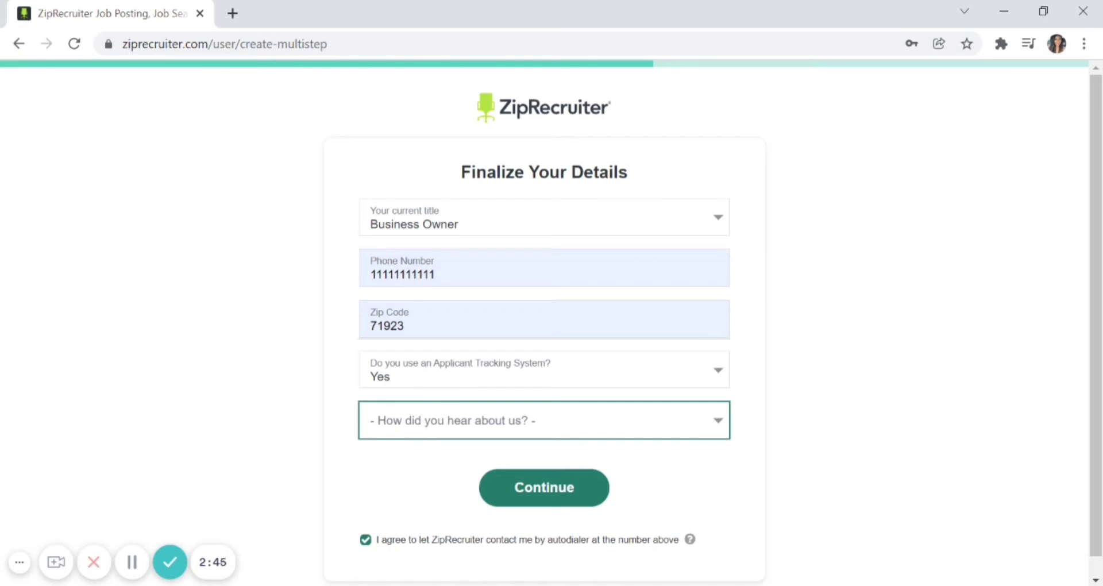
left_click(543, 420)
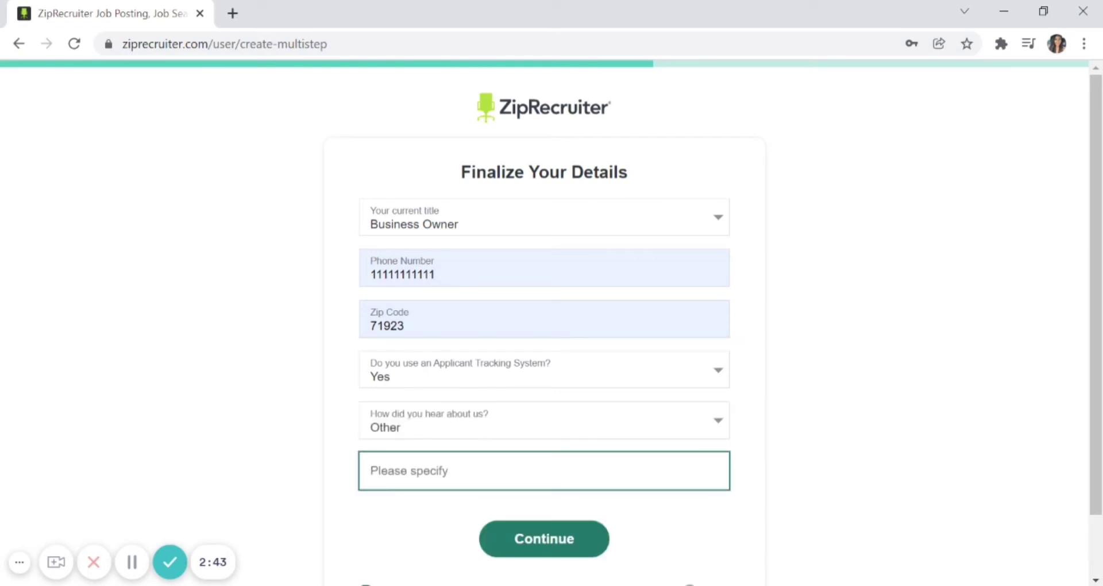
type("www.f")
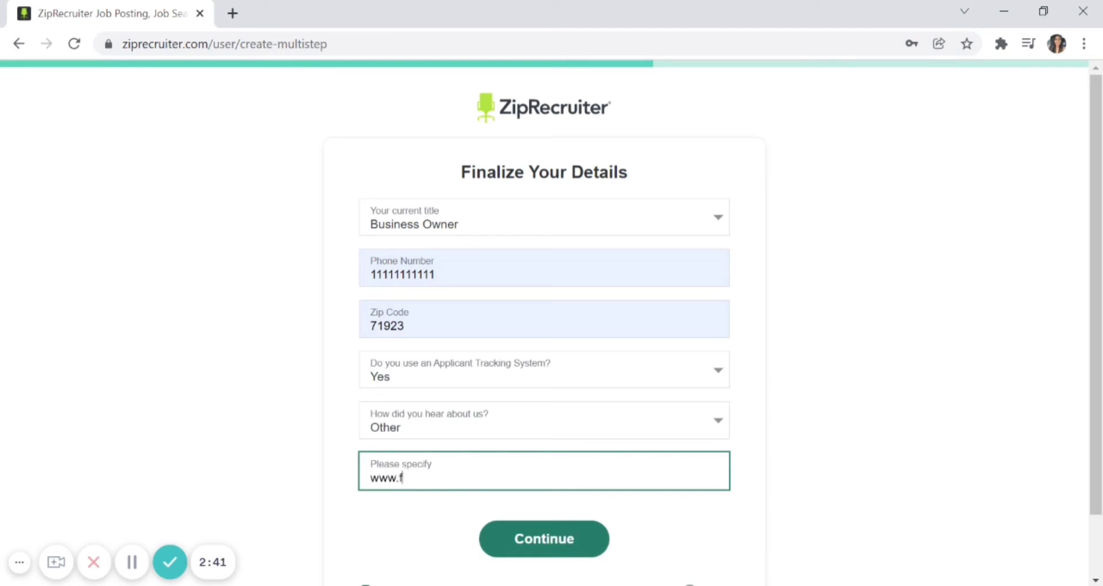
type("itsmallbusiness.com")
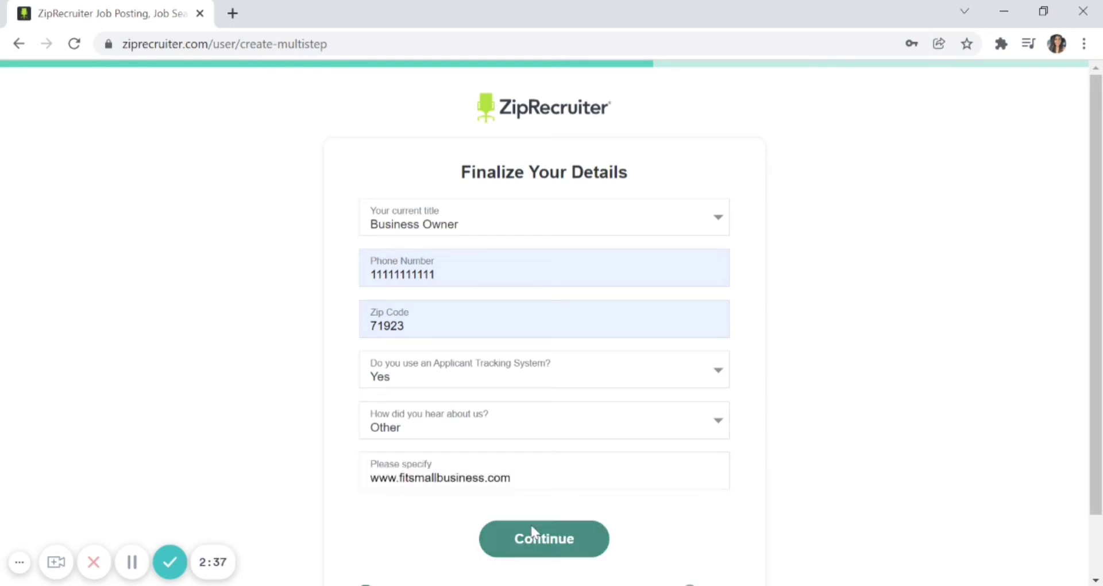
left_click(543, 538)
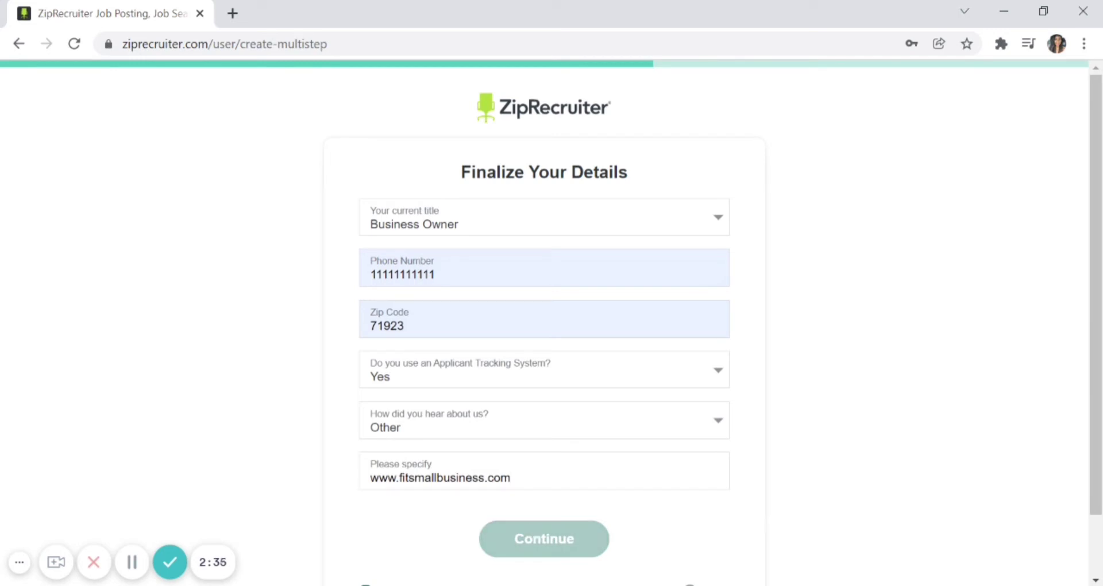
Set the job title to Administrative Assistant from the title suggestions.
left_click(543, 538)
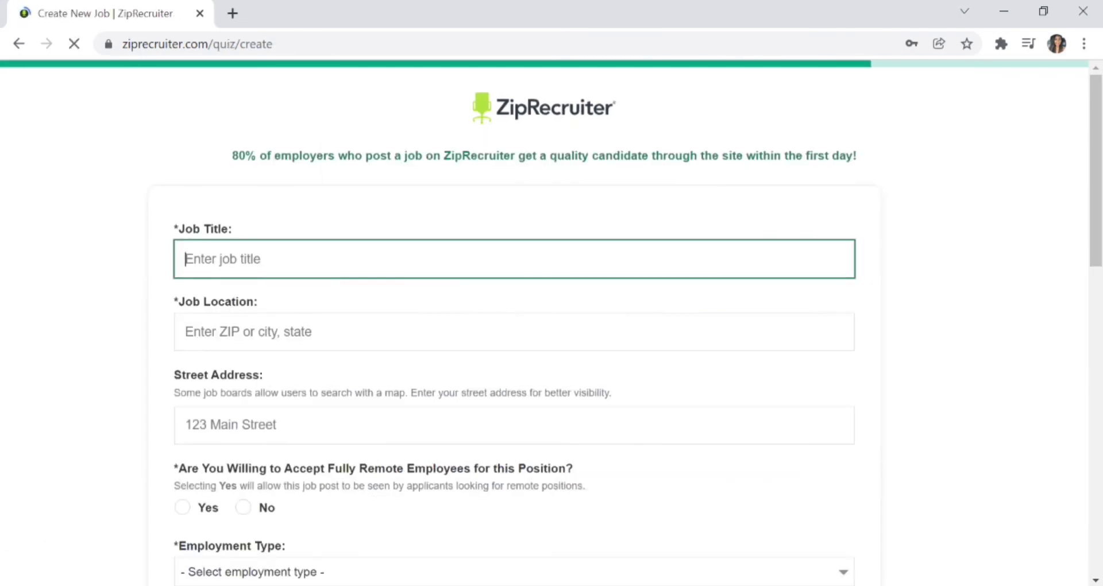
scroll("down", 3)
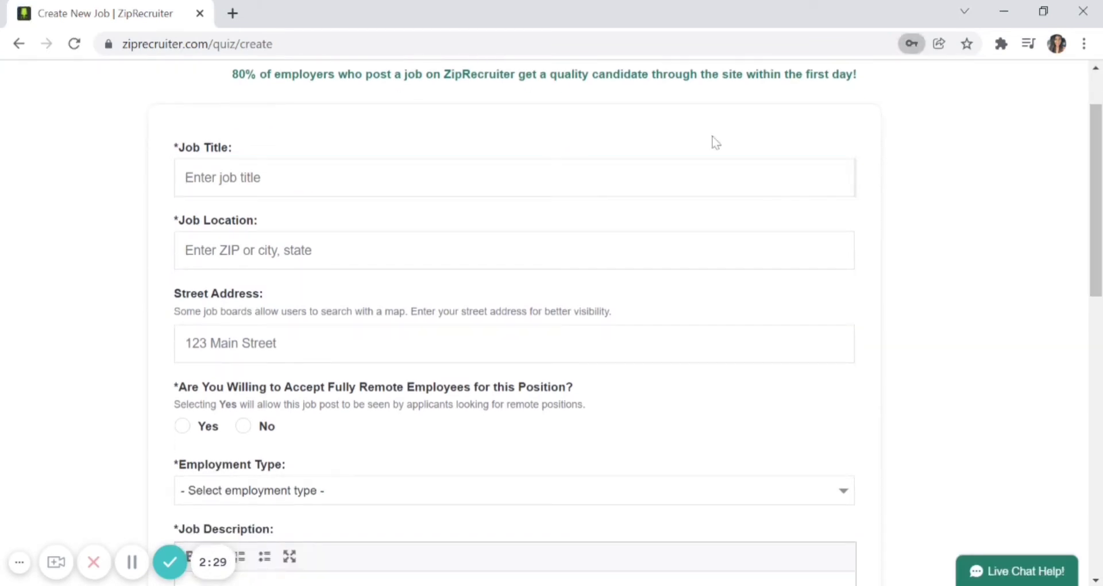
left_click(513, 178)
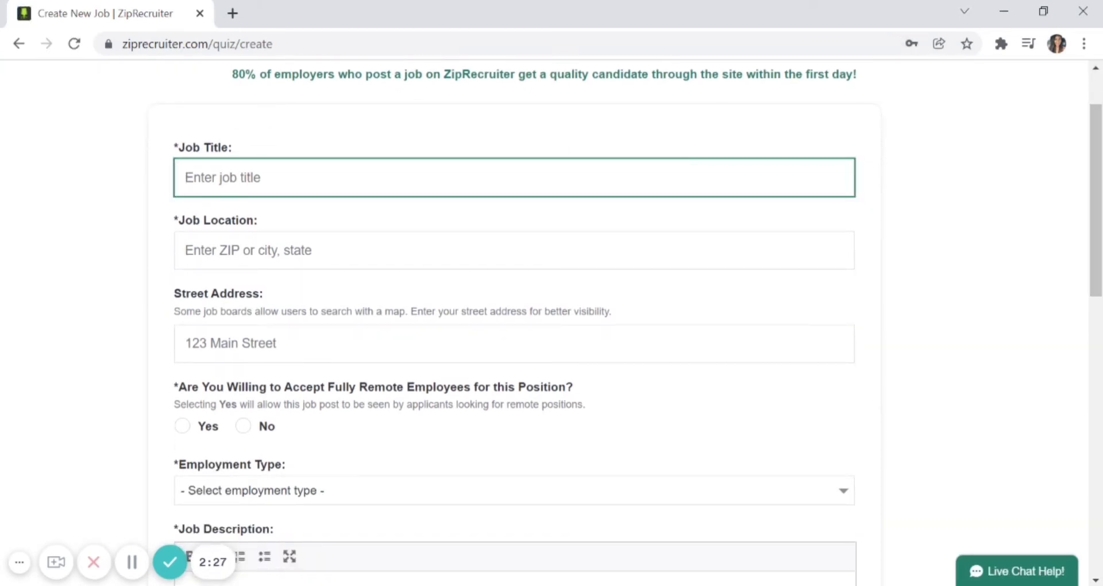
type("Admin")
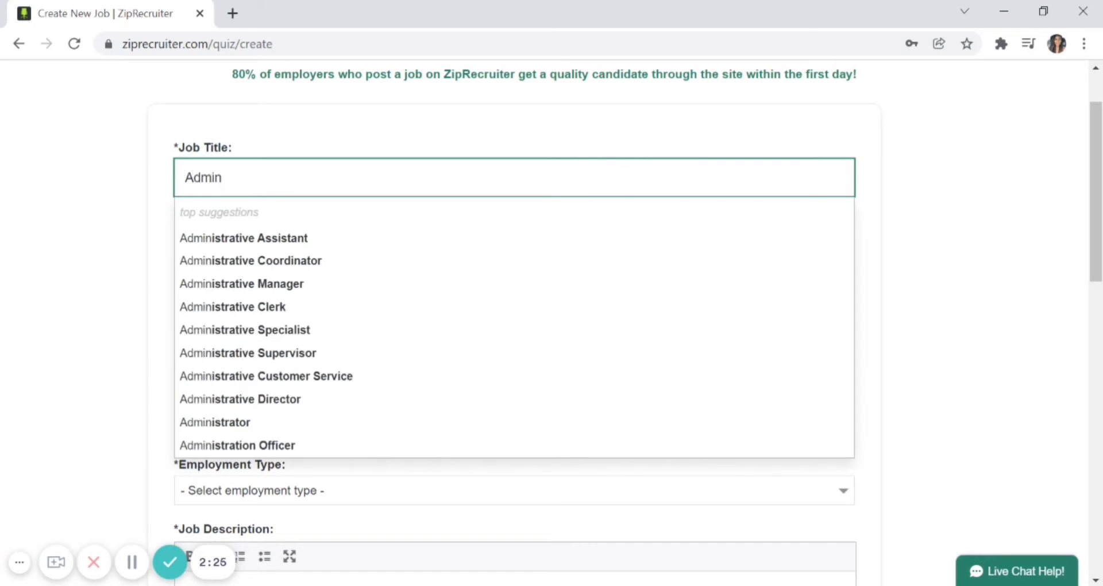
type("is")
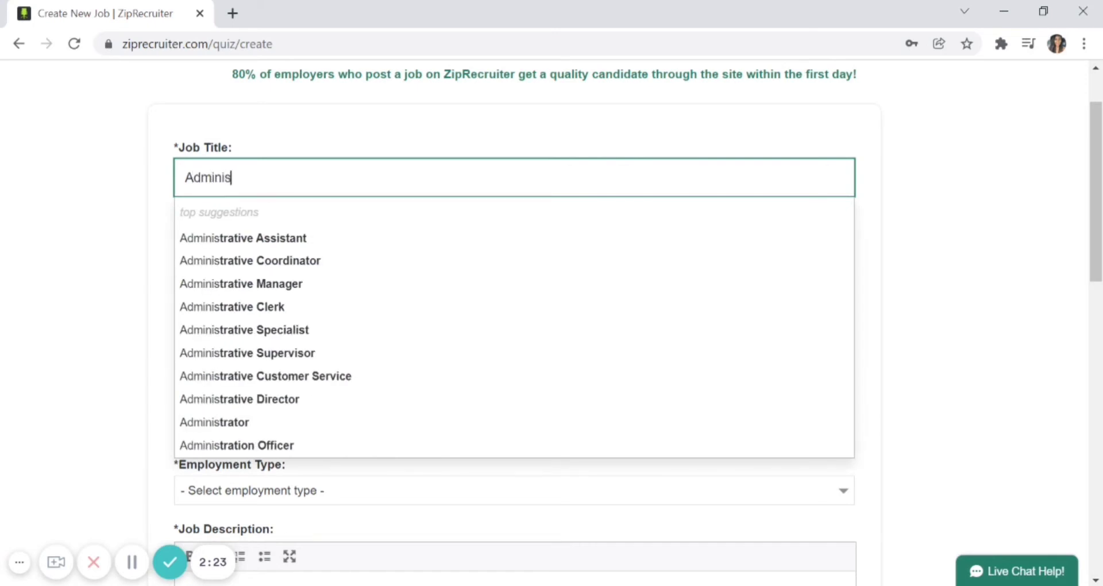
type("trative")
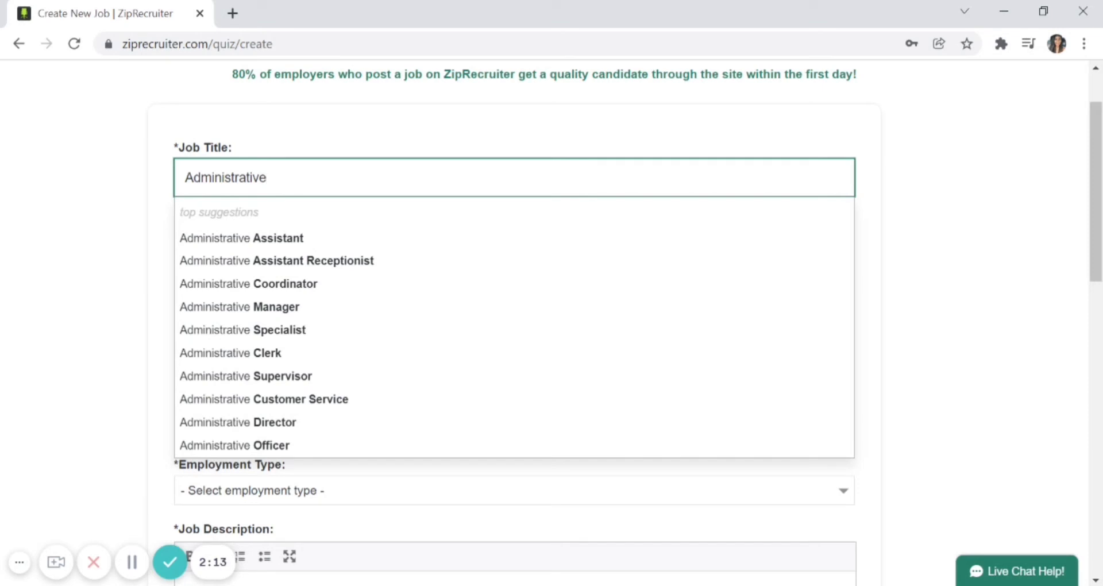
mouse_move(406, 232)
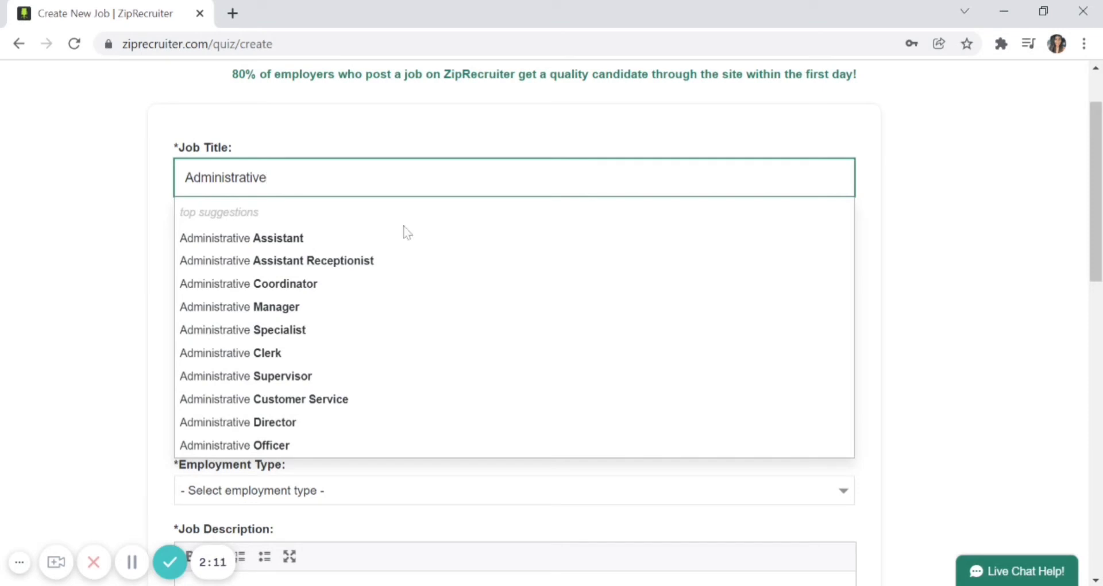
left_click(241, 238)
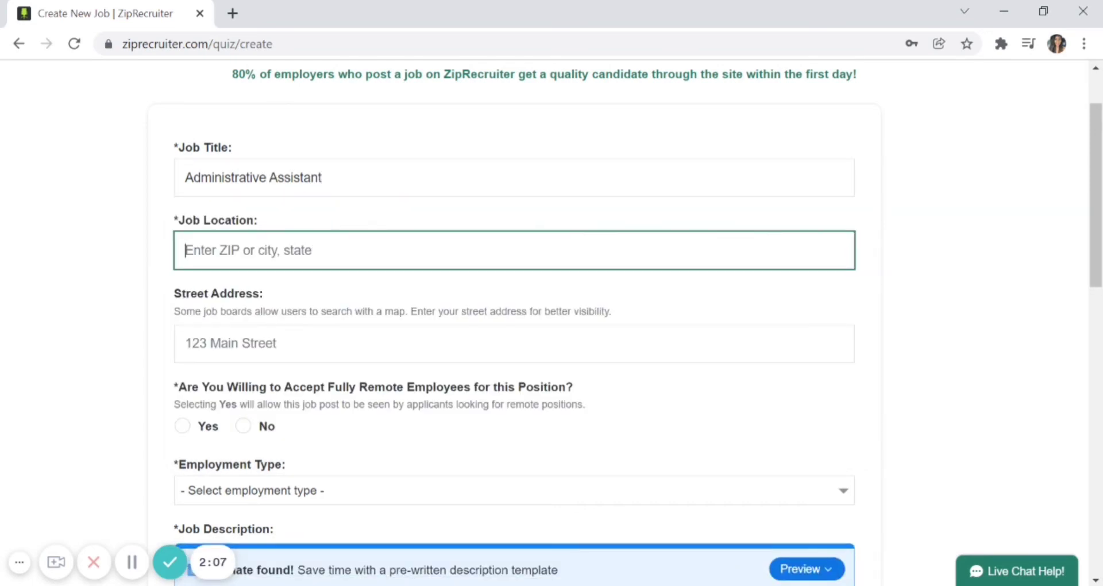
Set location to Griffithtown, AR USA 71923 and accept fully remote employees.
type("71923")
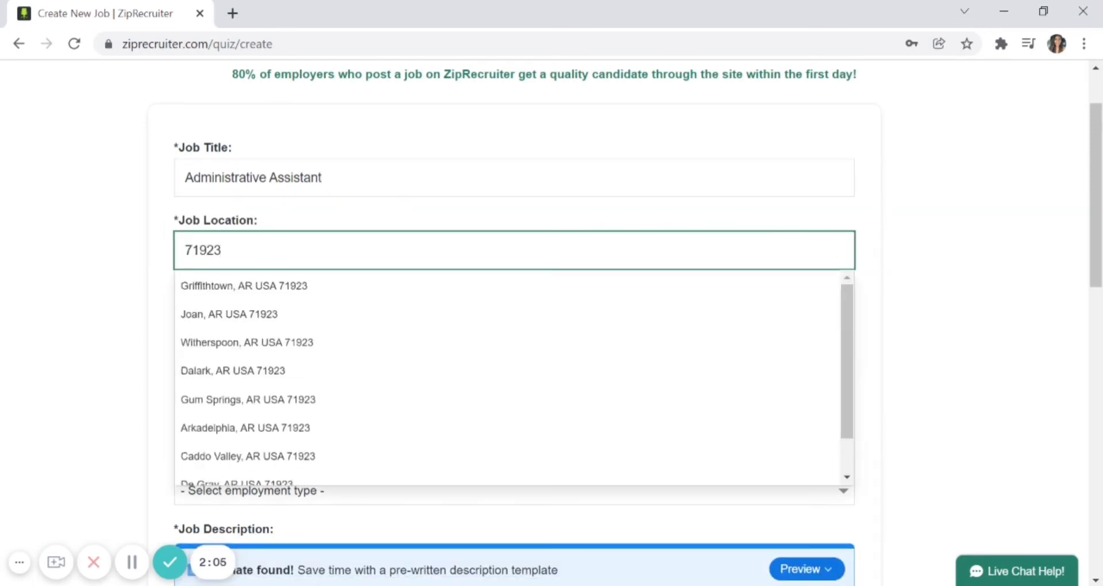
left_click(243, 285)
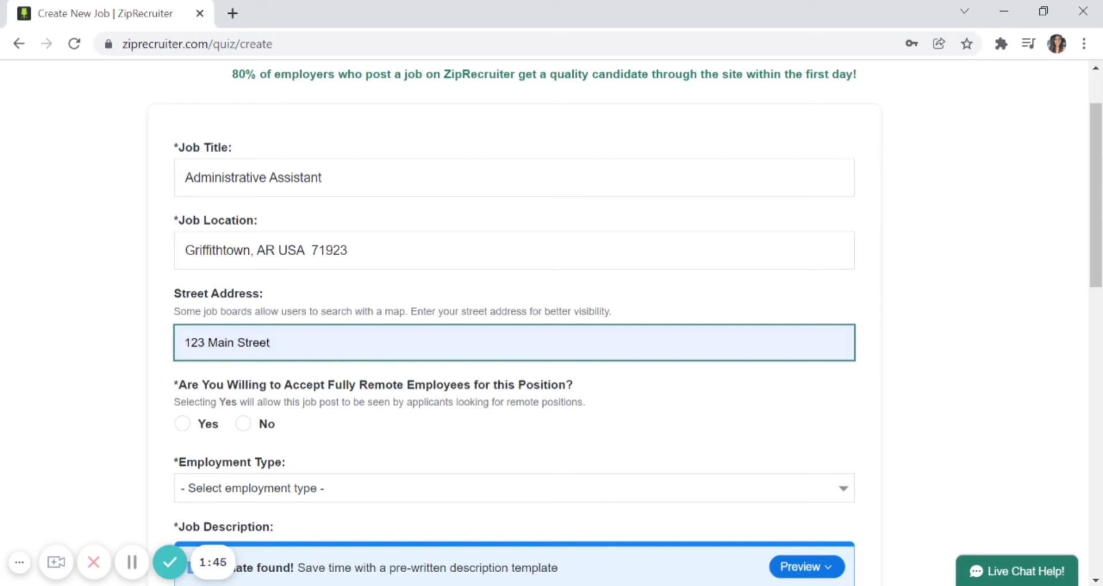
left_click(181, 425)
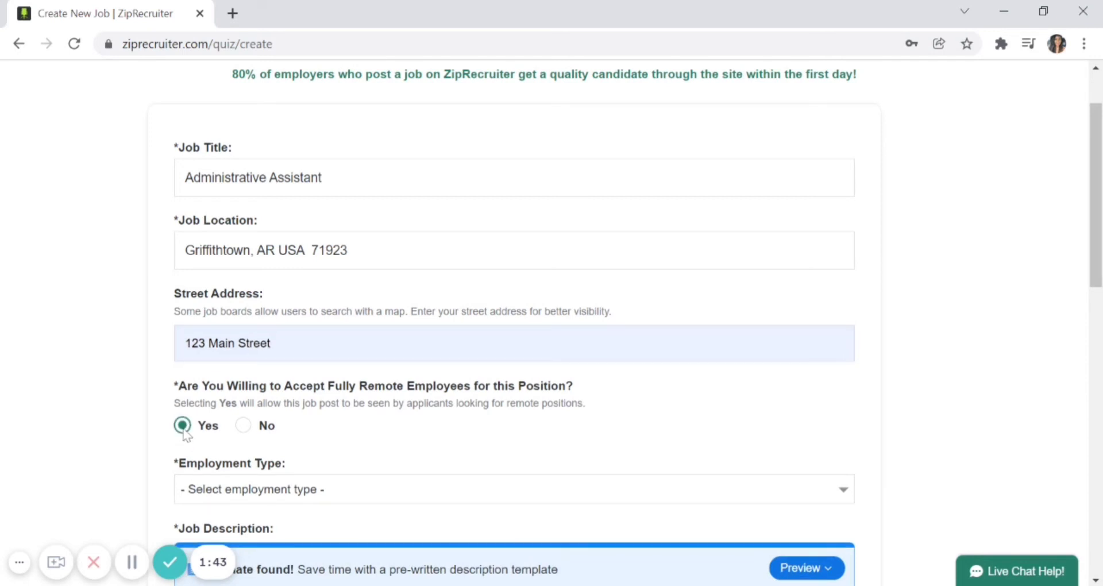
scroll("down", 3)
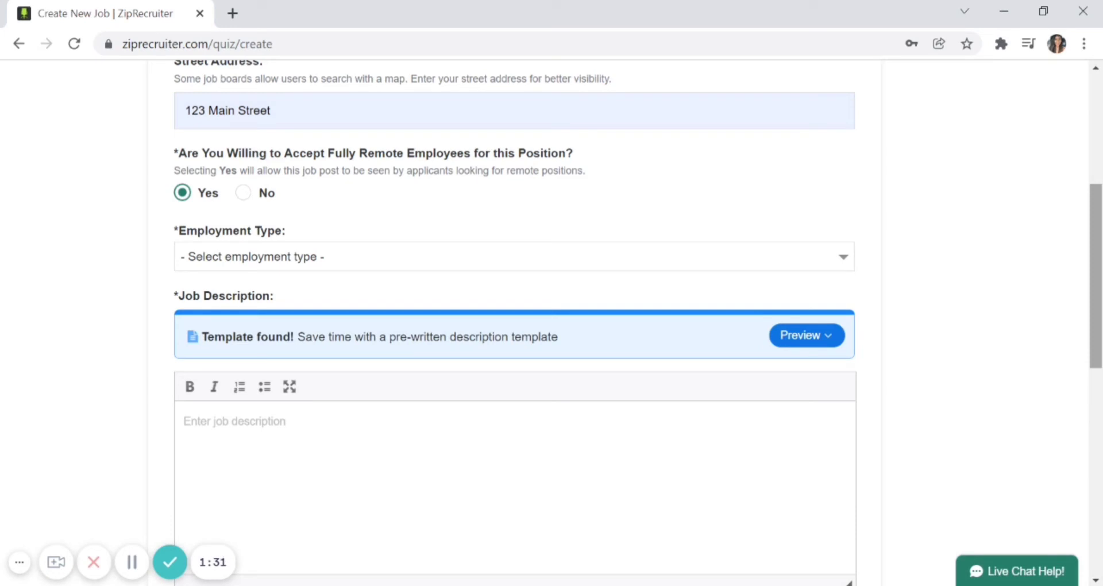
Load the pre-written Administrative Assistant description template and accept its terms of use.
left_click(514, 256)
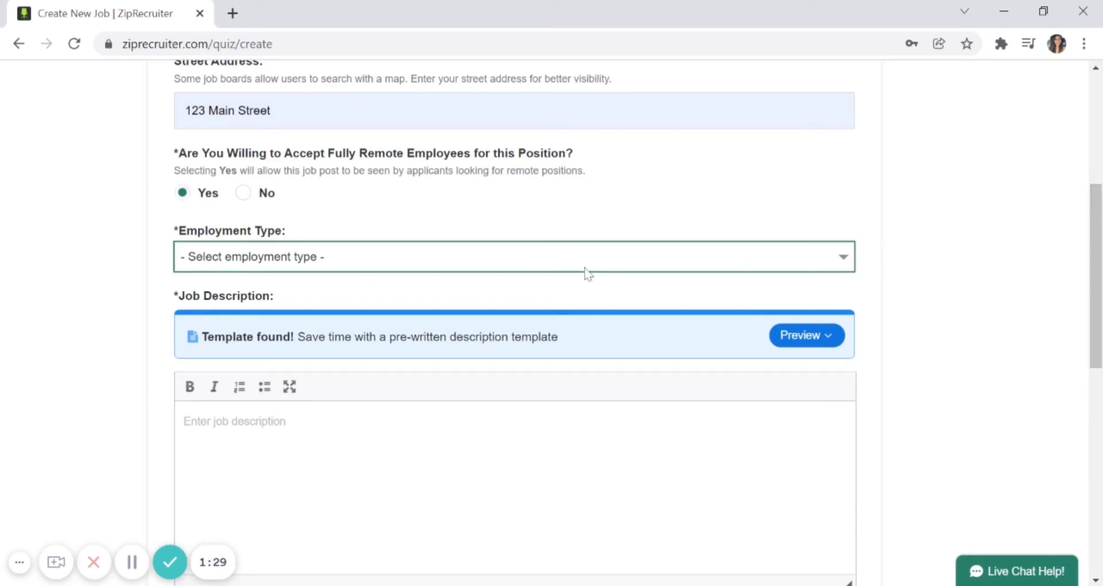
mouse_move(539, 278)
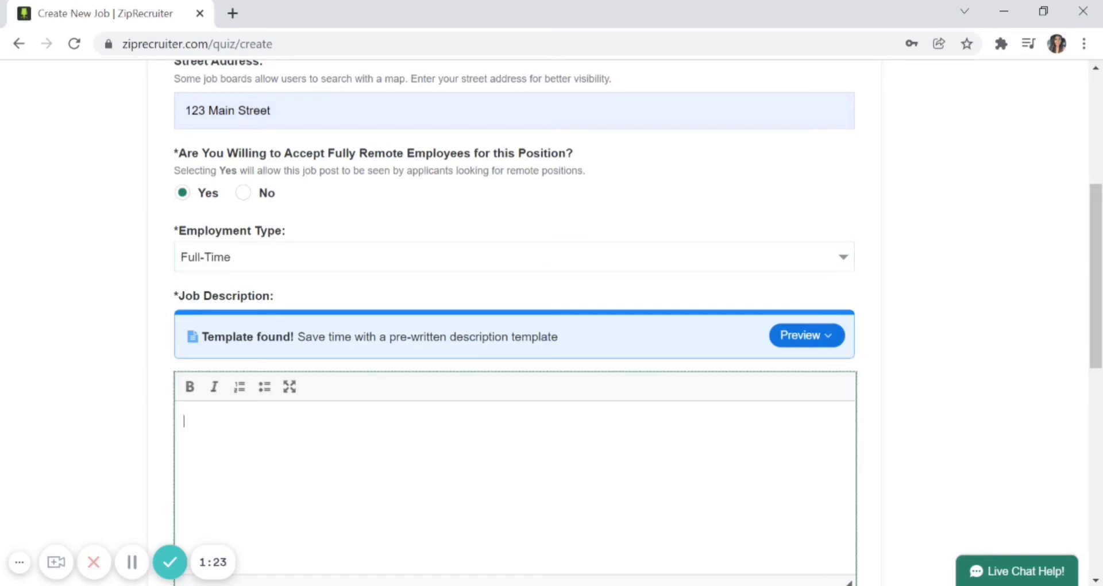
scroll("down", 3)
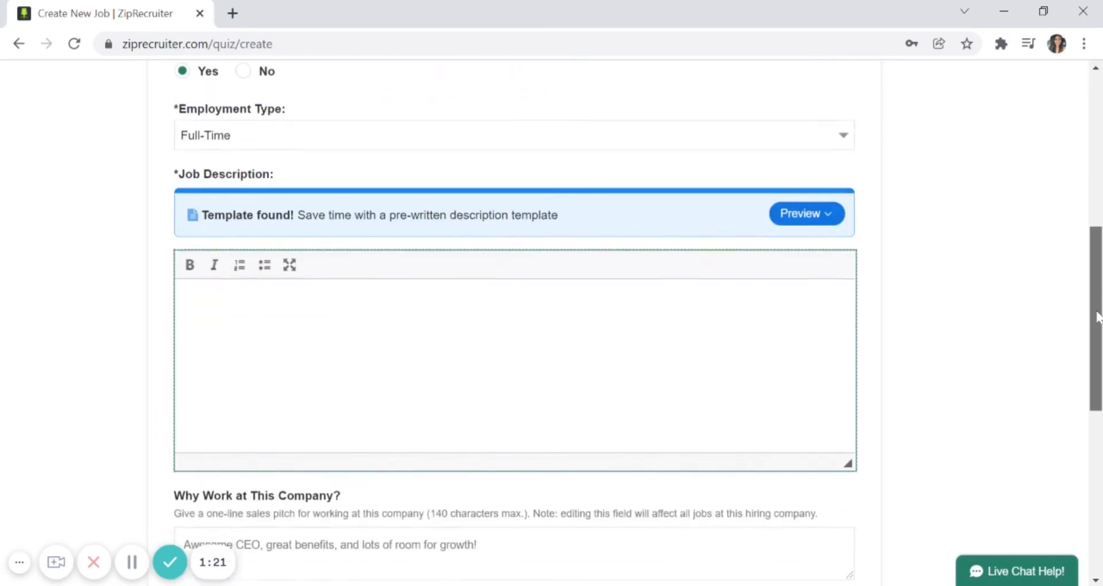
scroll("up", 3)
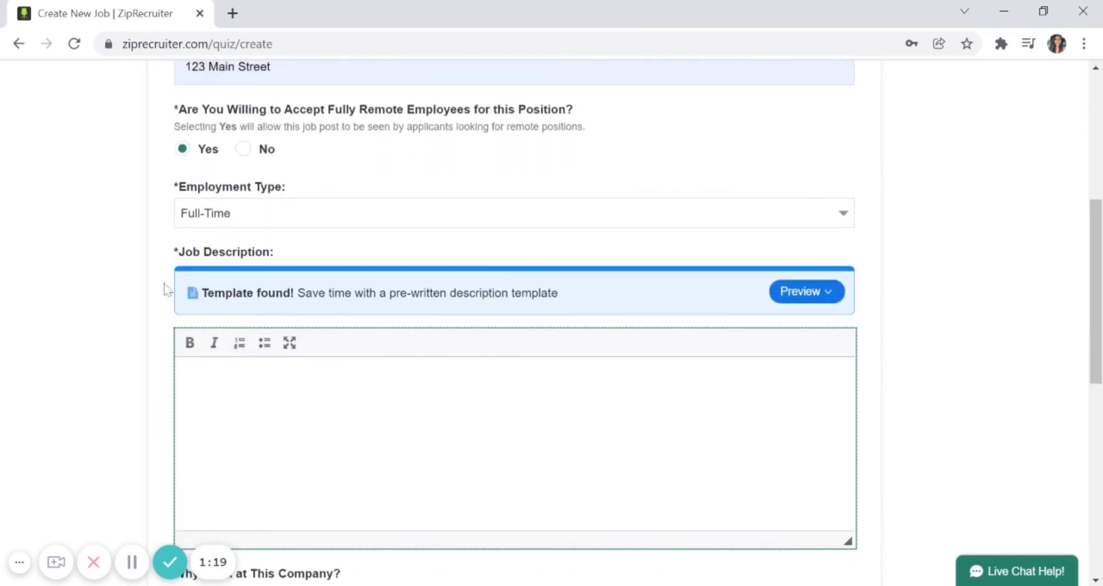
mouse_move(300, 307)
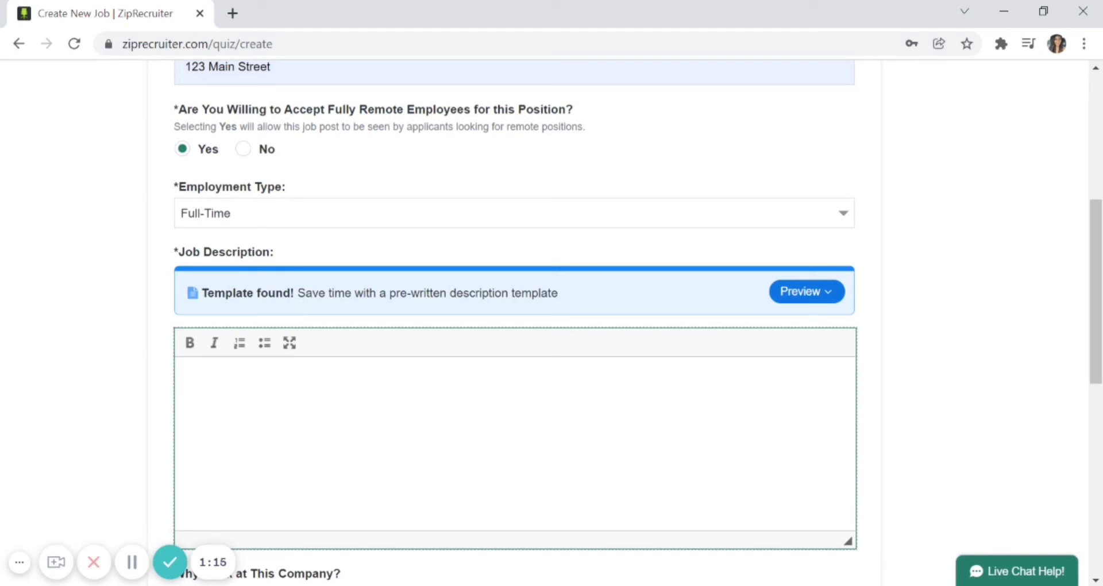
left_click(806, 291)
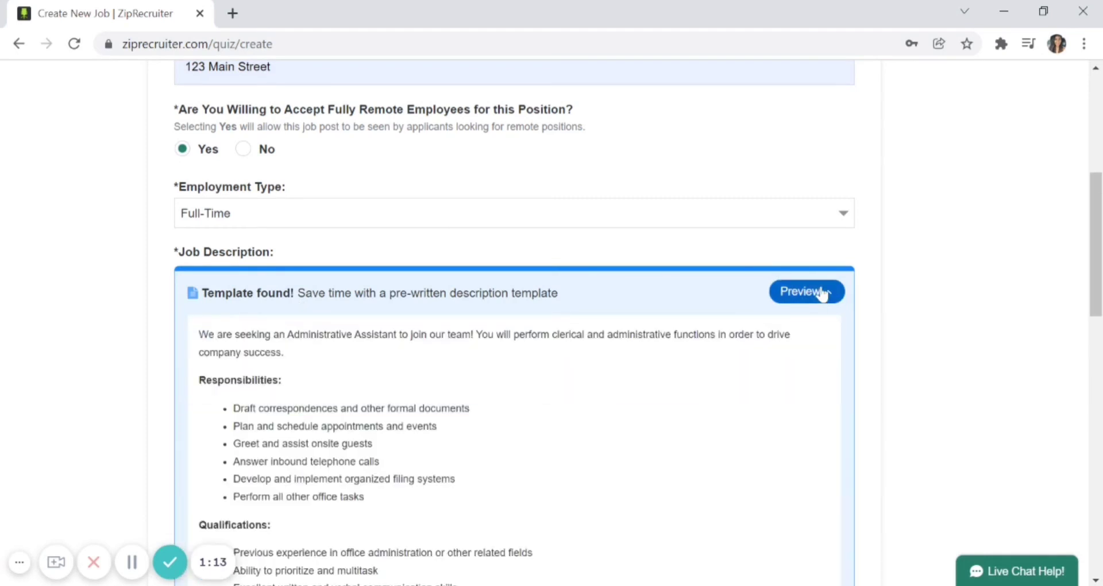
left_click(805, 292)
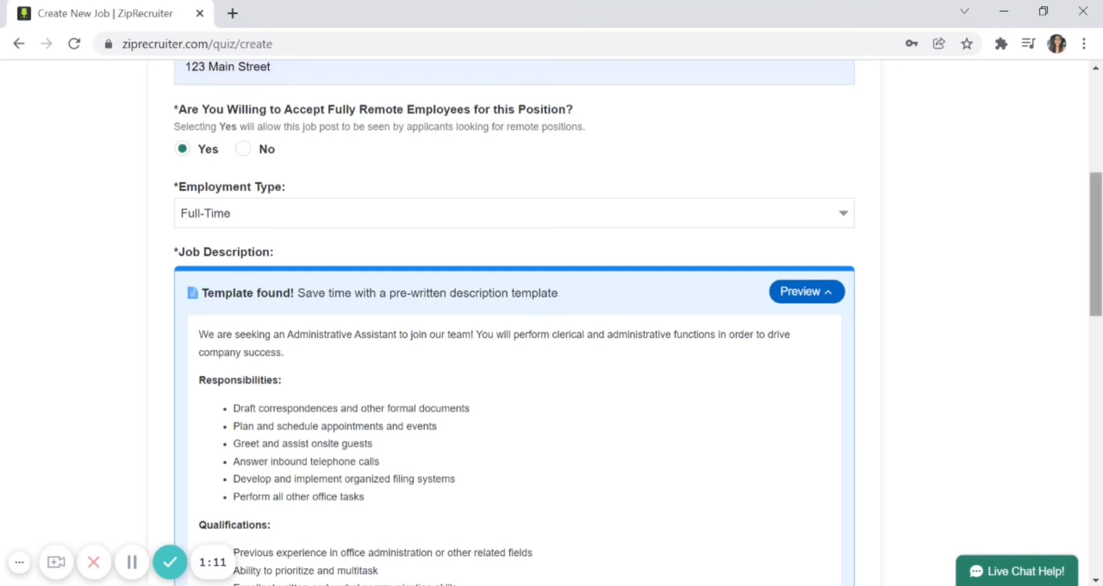
scroll("down", 3)
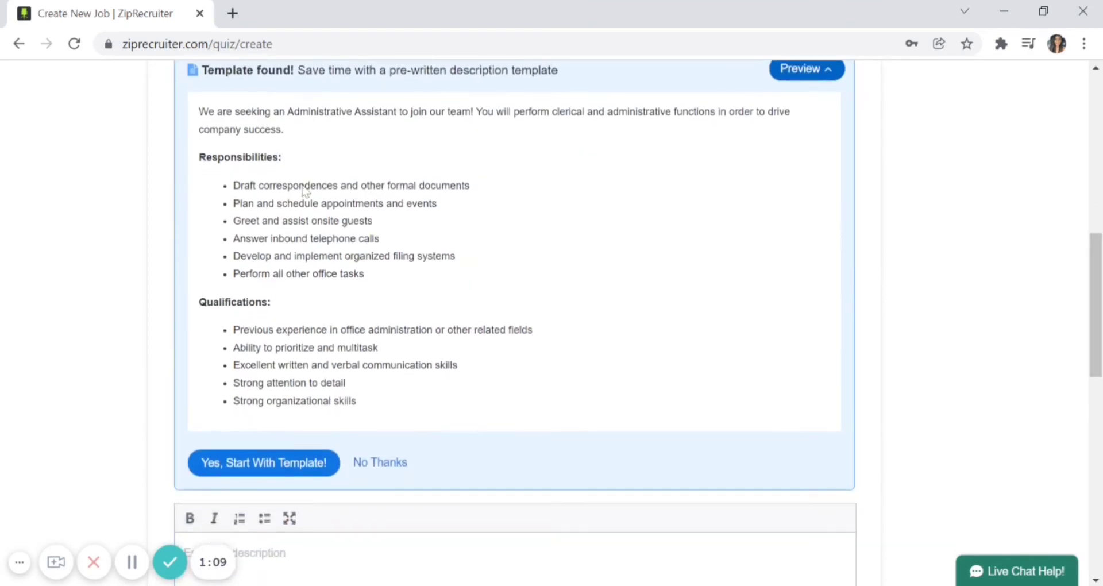
mouse_move(380, 373)
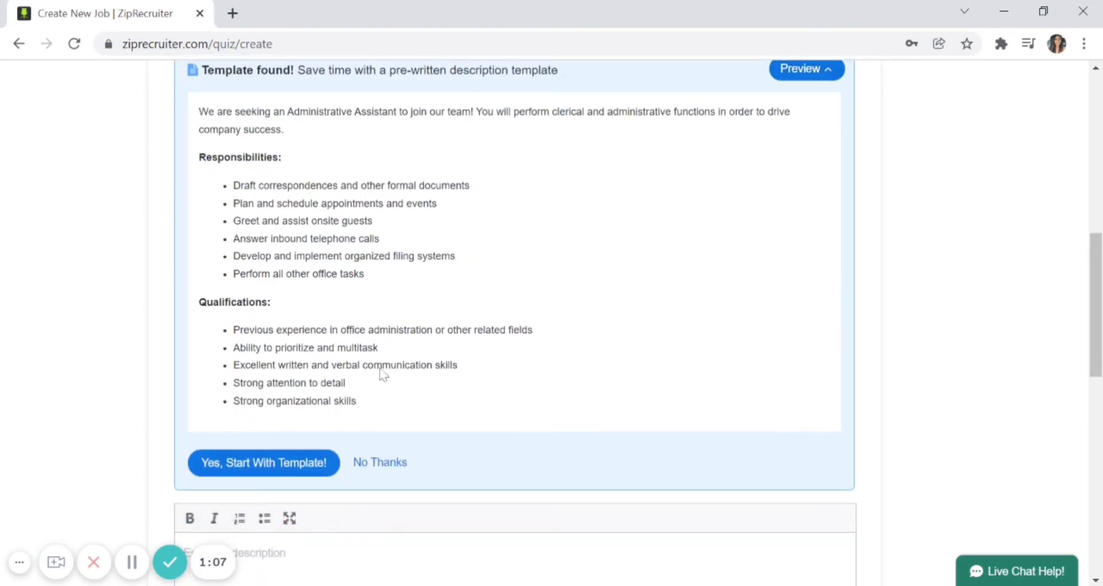
left_click(263, 462)
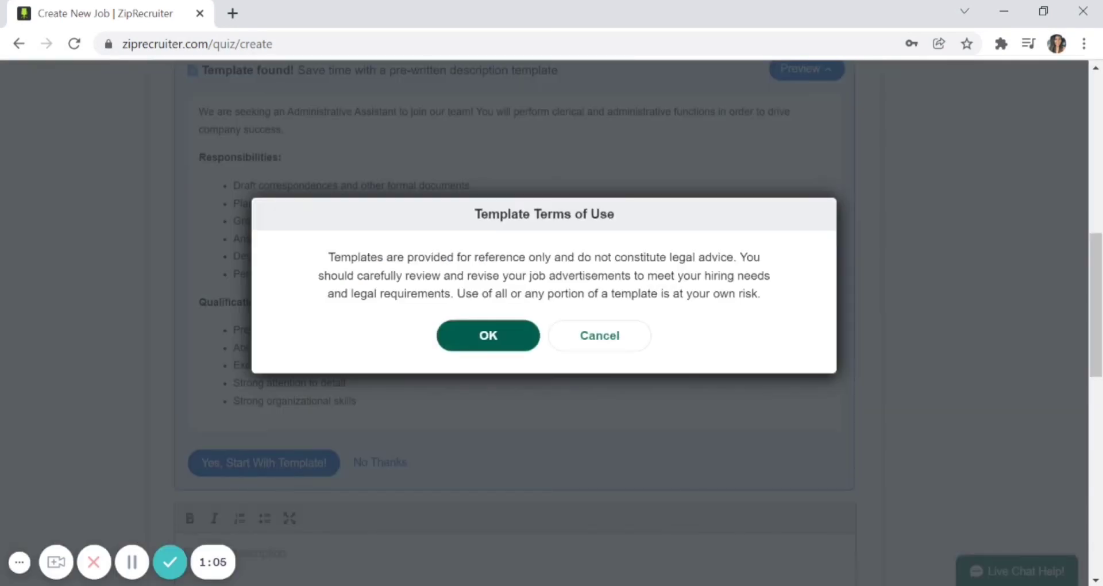
left_click(488, 335)
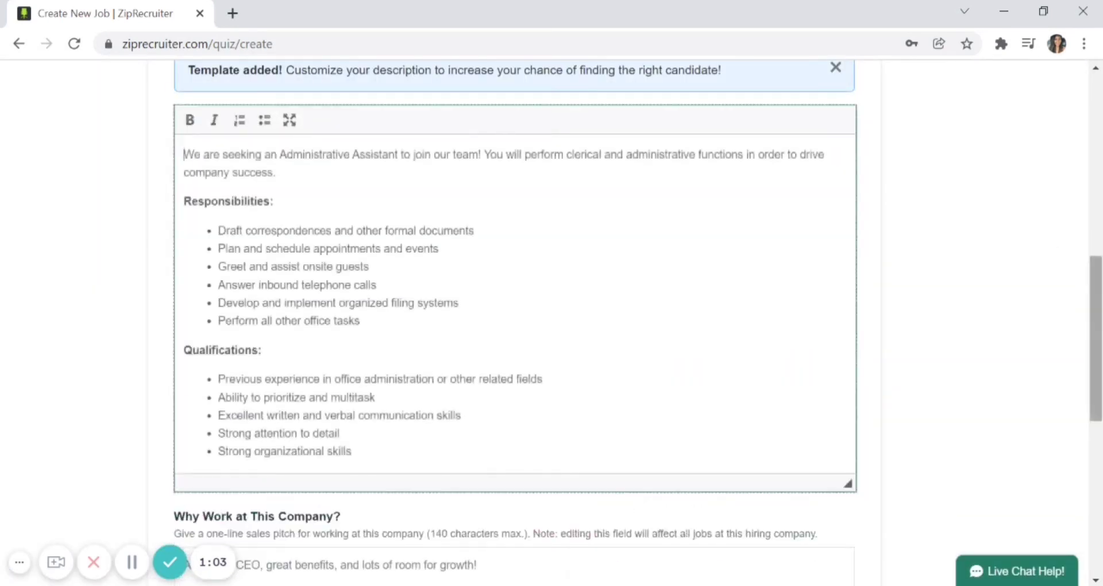
Write 'great benefits' as the company pitch and check Medical and Dental Insurance.
scroll("down", 3)
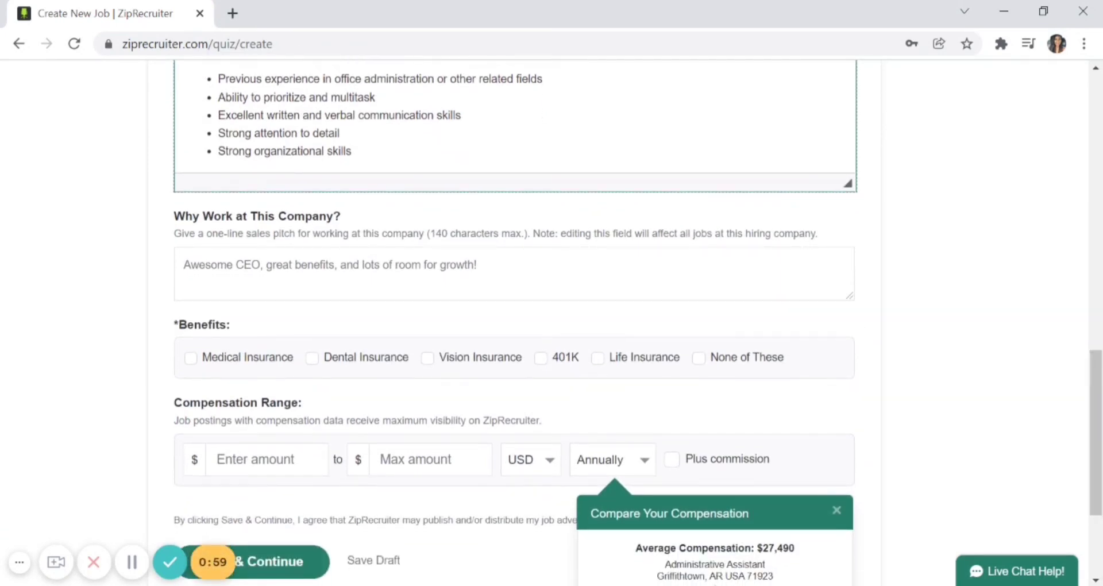
type("great")
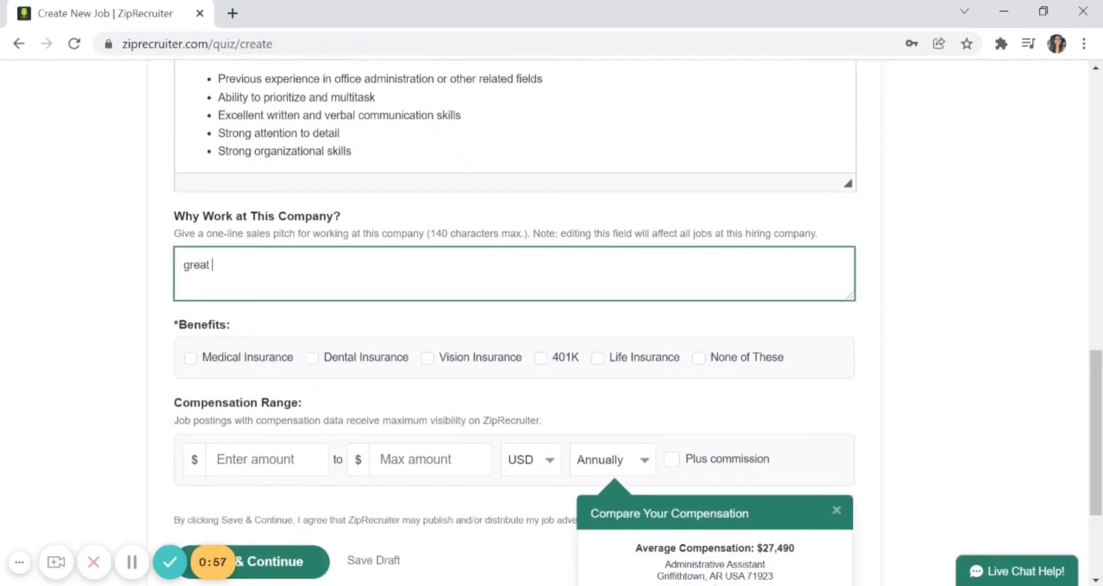
type("benefits")
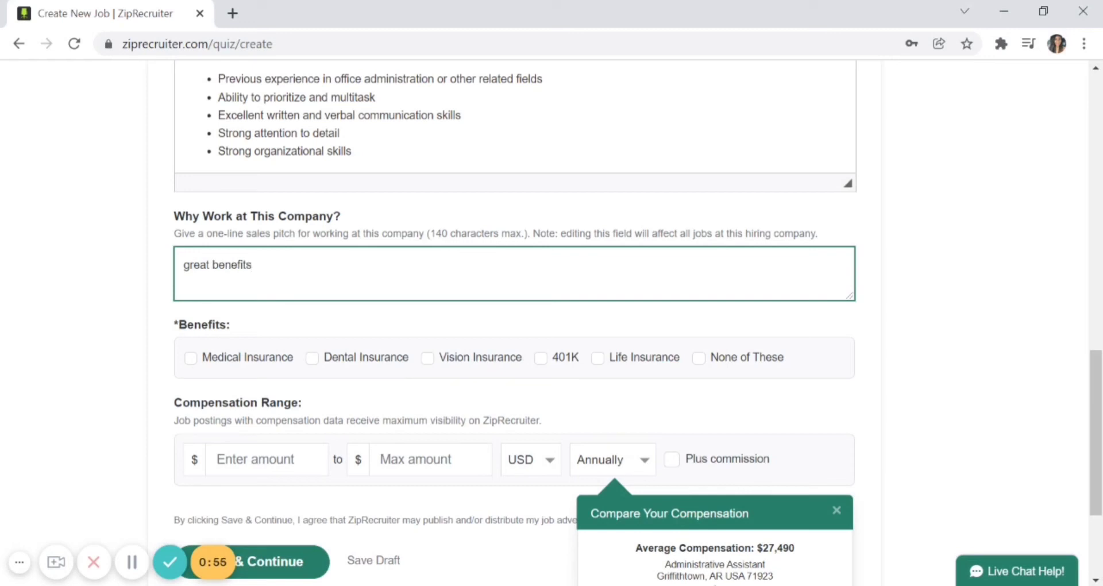
left_click(190, 358)
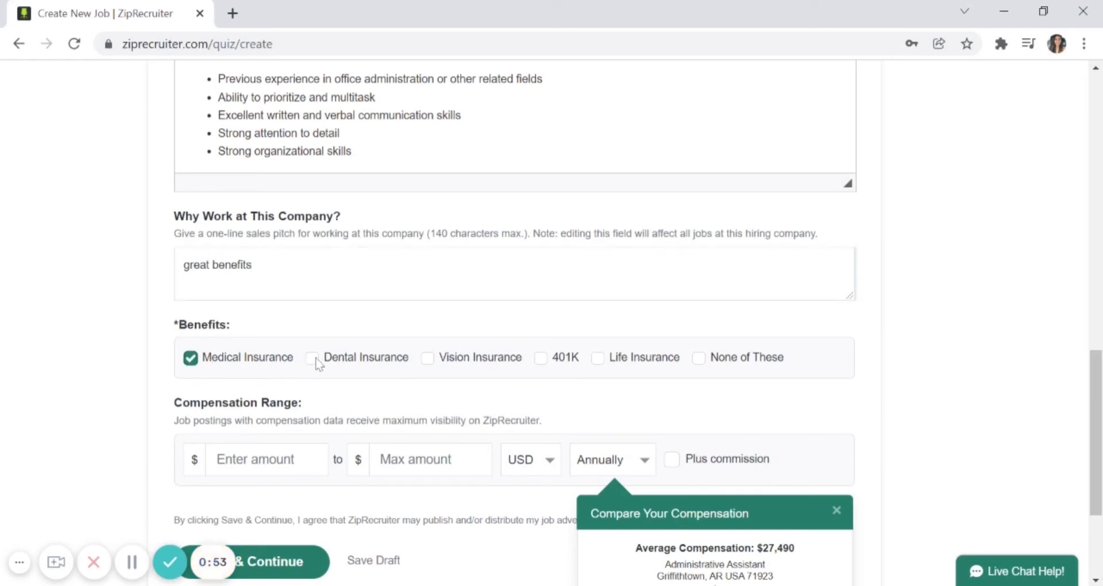
left_click(311, 358)
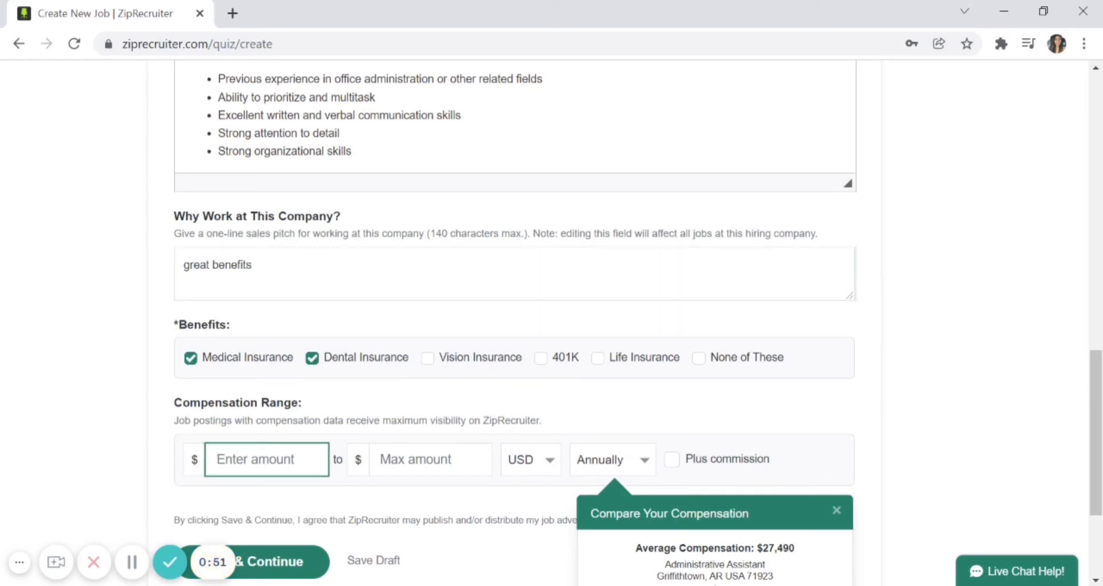
Enter a 40,000 to 50,000 compensation range and save the job posting.
type("400000")
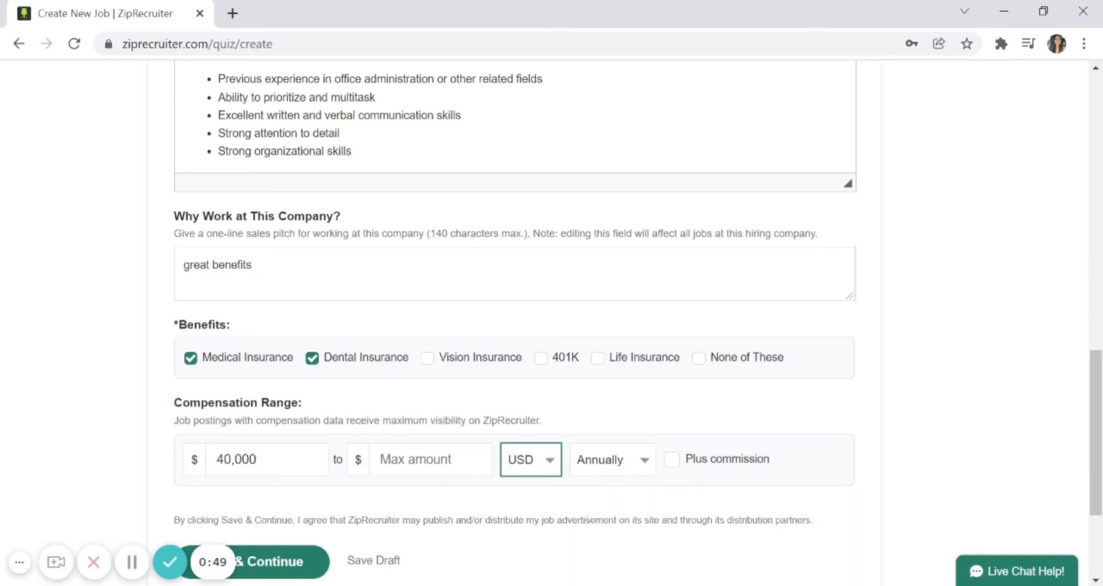
type("50,")
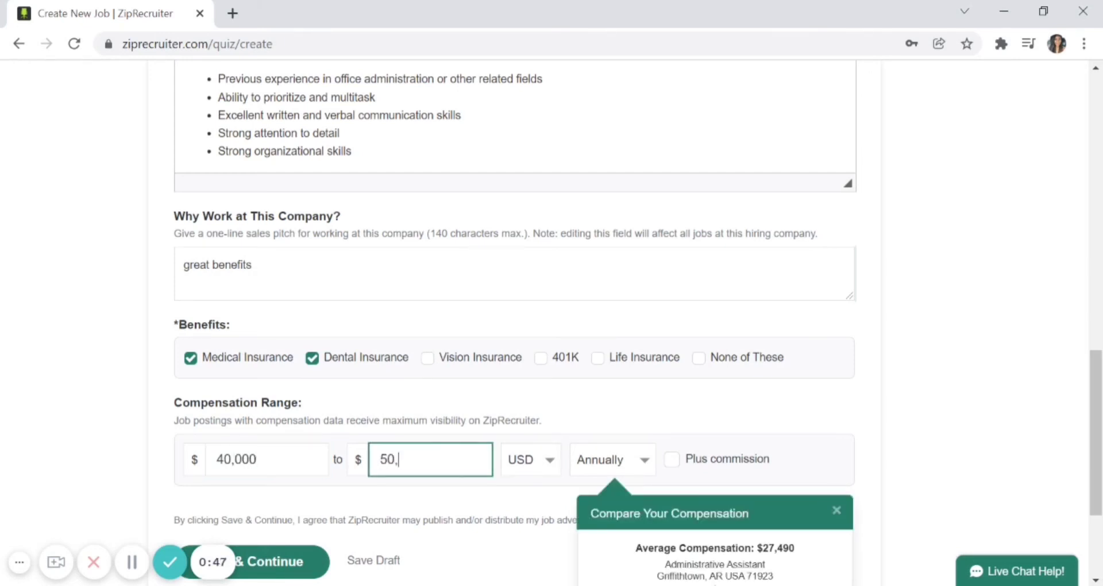
type("000")
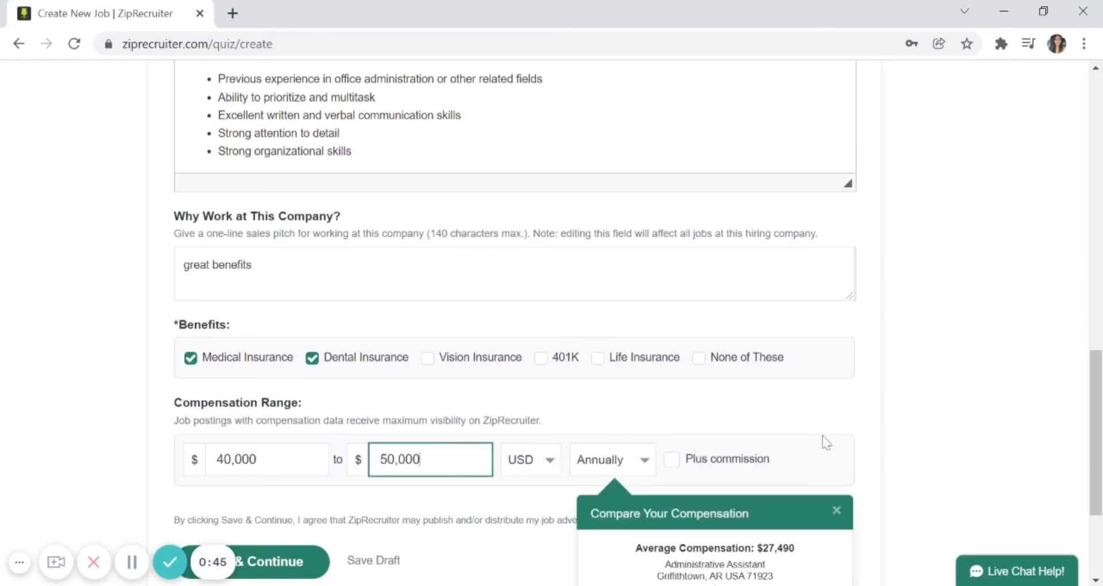
scroll("down", 3)
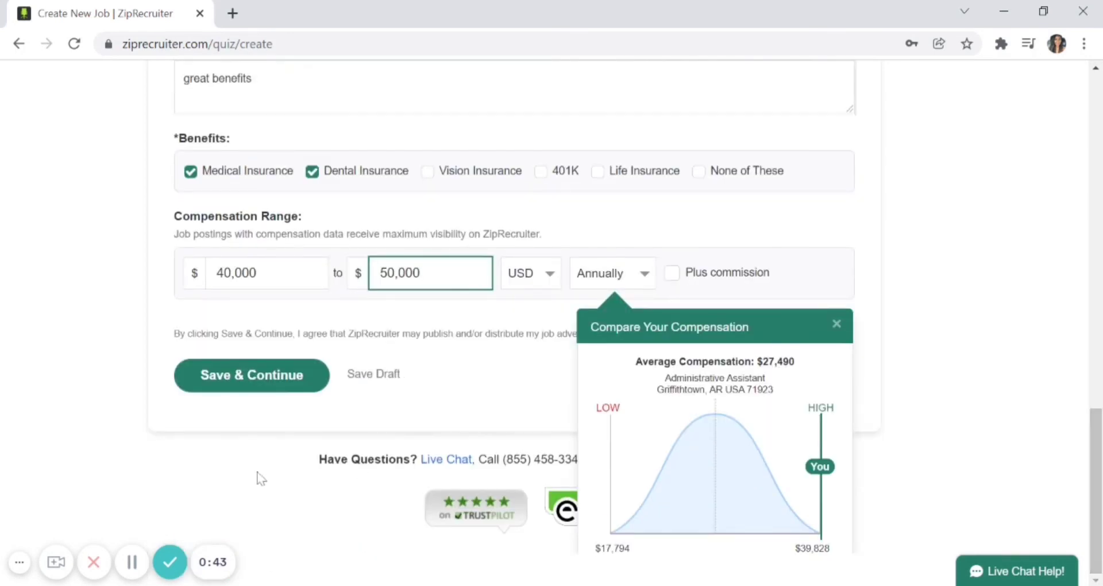
left_click(250, 374)
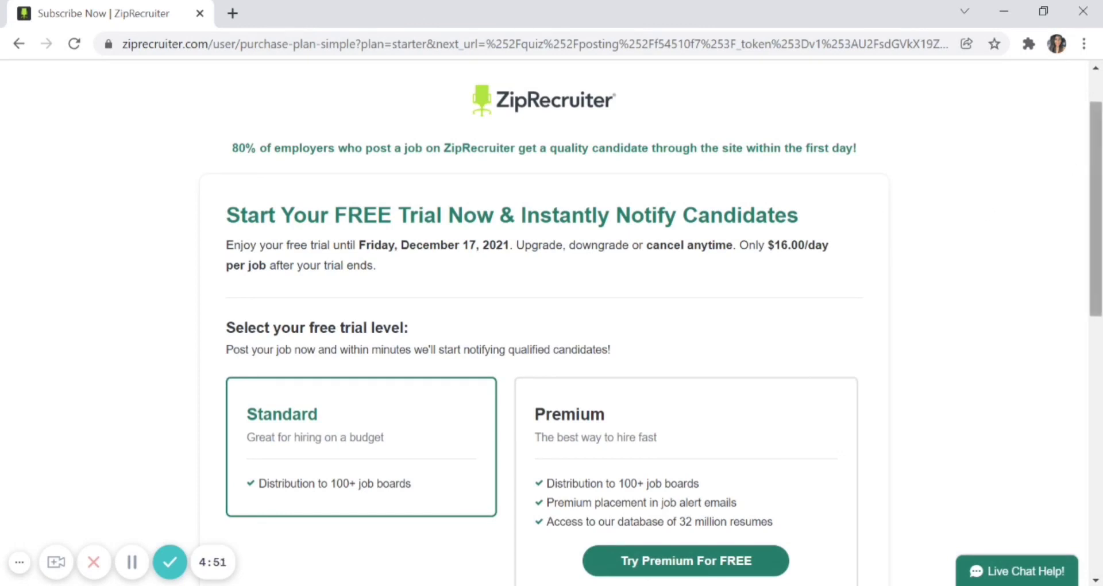
Scroll through the Standard and Premium free trial levels and the credit card form.
scroll("down", 3)
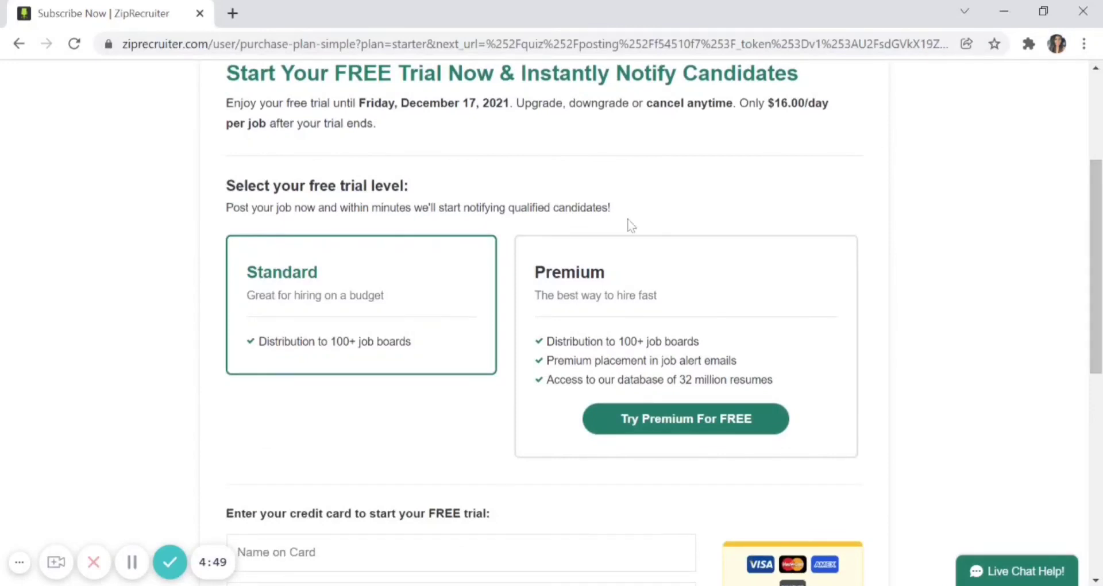
mouse_move(450, 327)
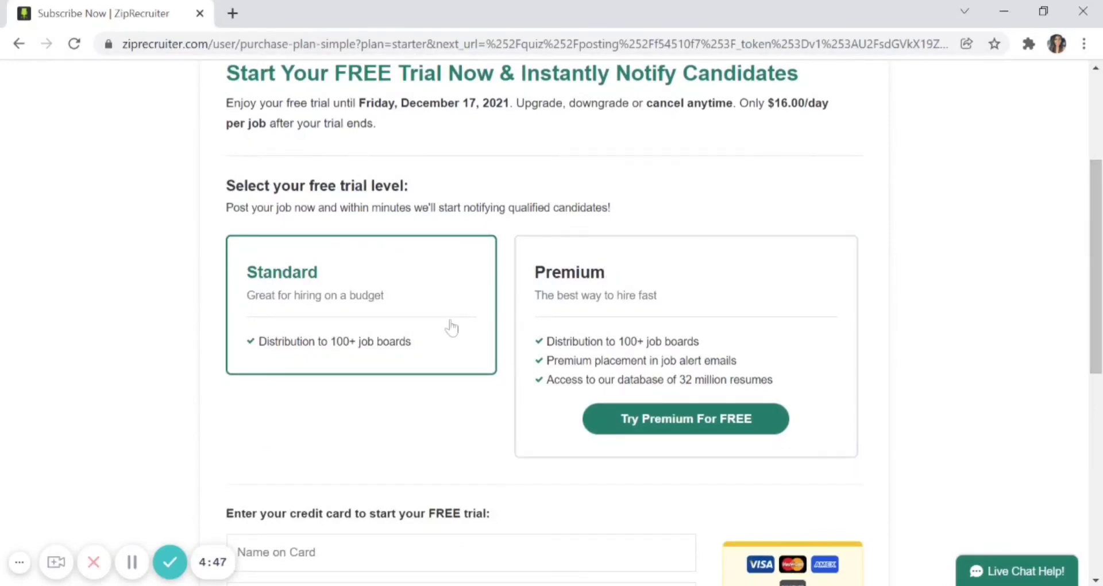
mouse_move(449, 332)
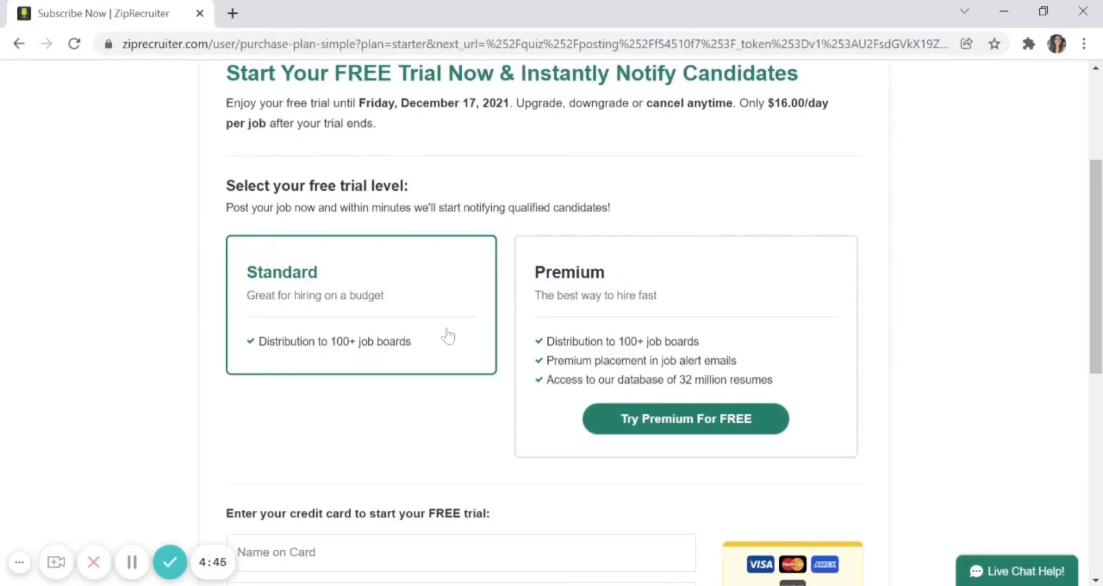
mouse_move(448, 335)
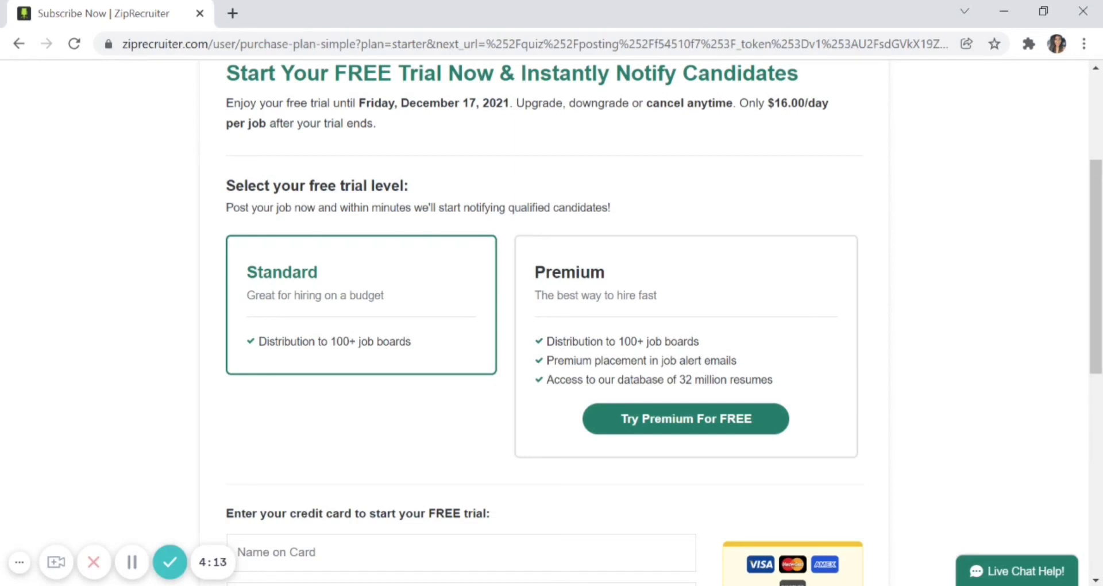
mouse_move(305, 383)
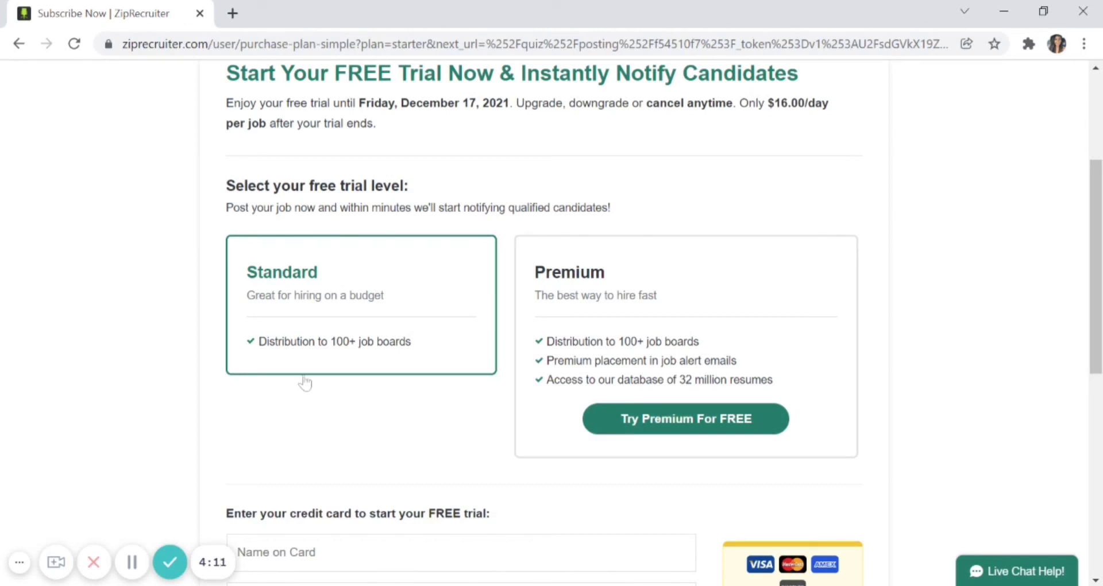
scroll("down", 3)
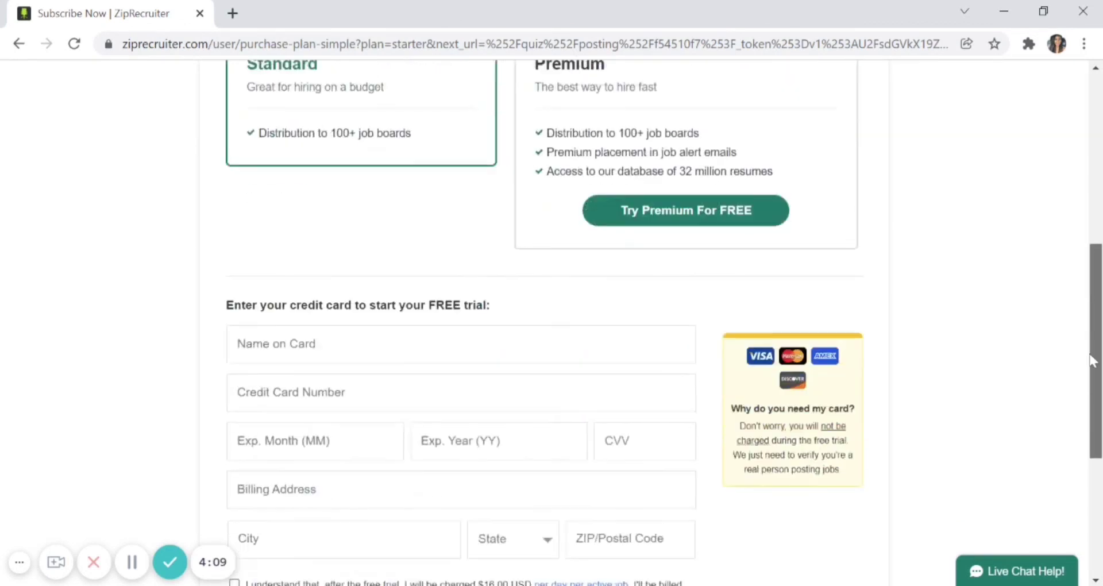
scroll("down", 3)
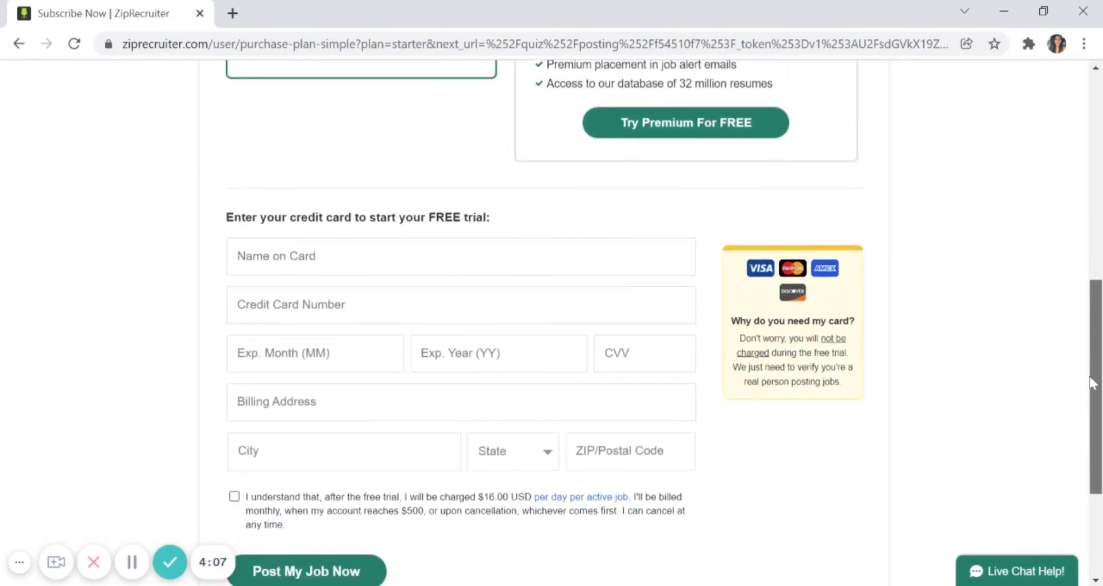
scroll("up", 3)
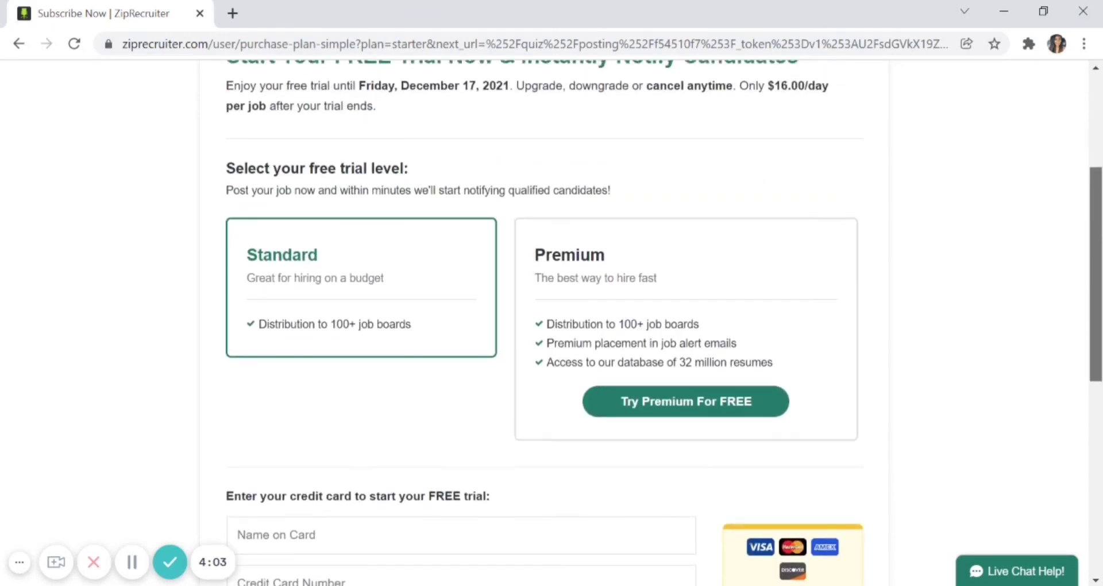
scroll("down", 3)
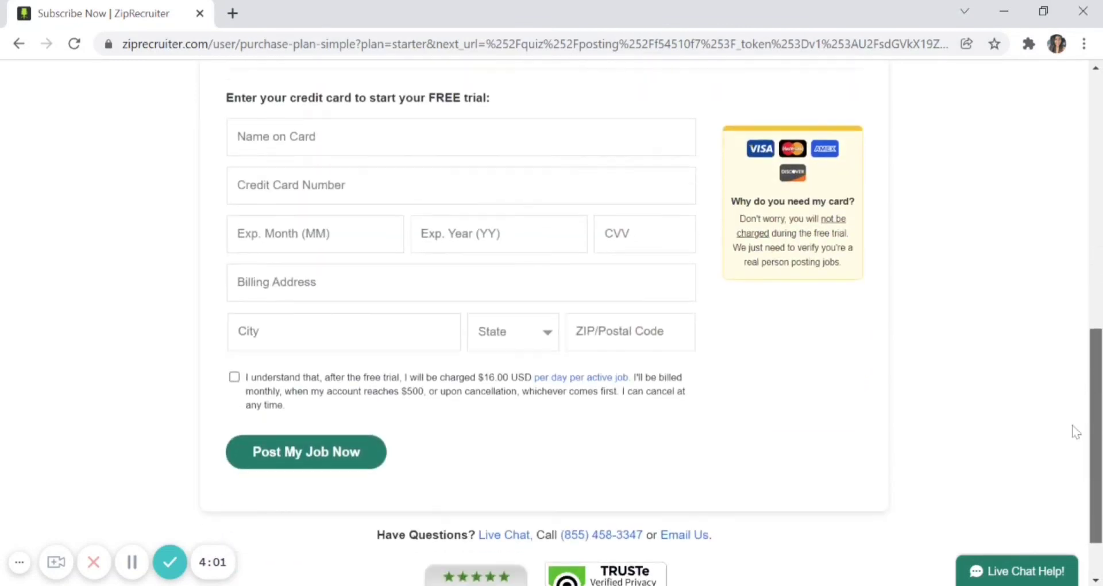
mouse_move(627, 514)
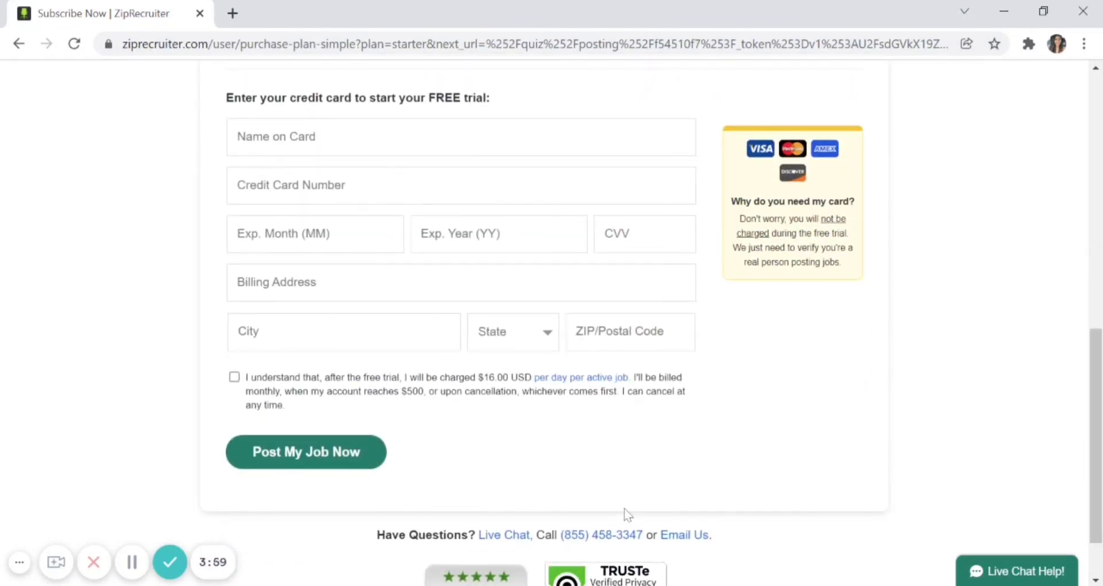